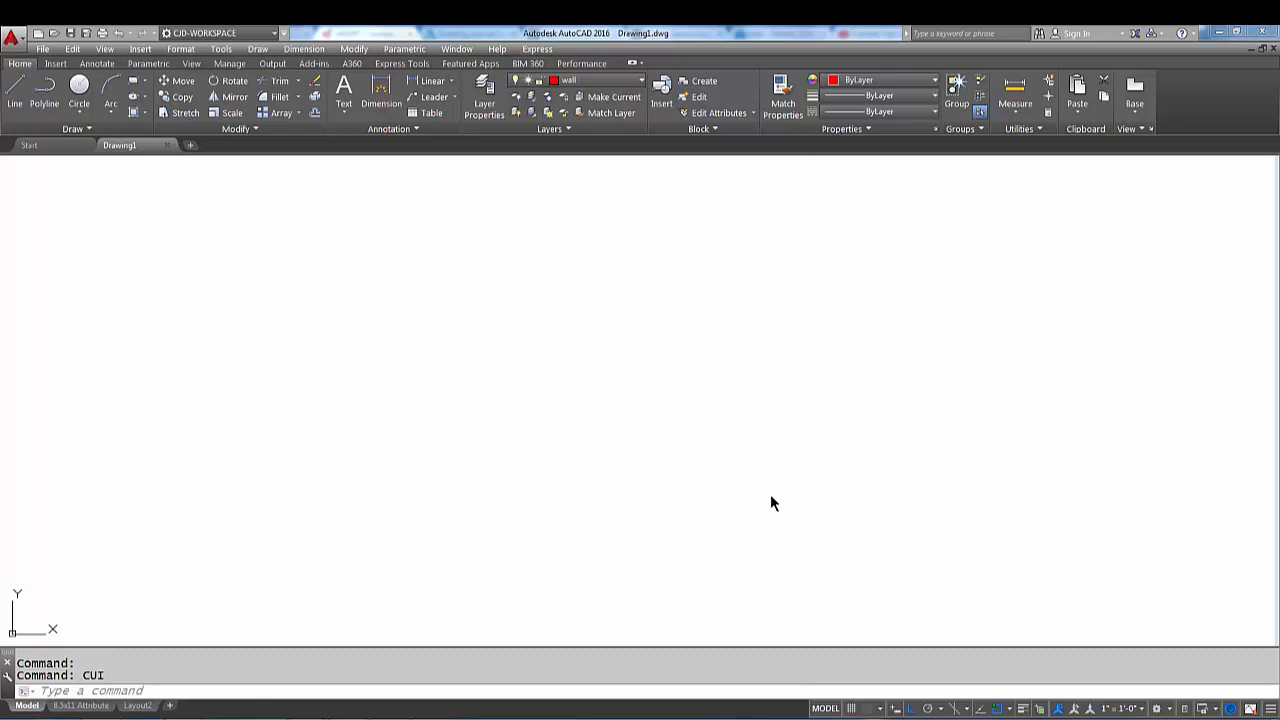
Enter the CUI command at the command prompt of the blank drawing
{"action": "type", "text": "cui"}
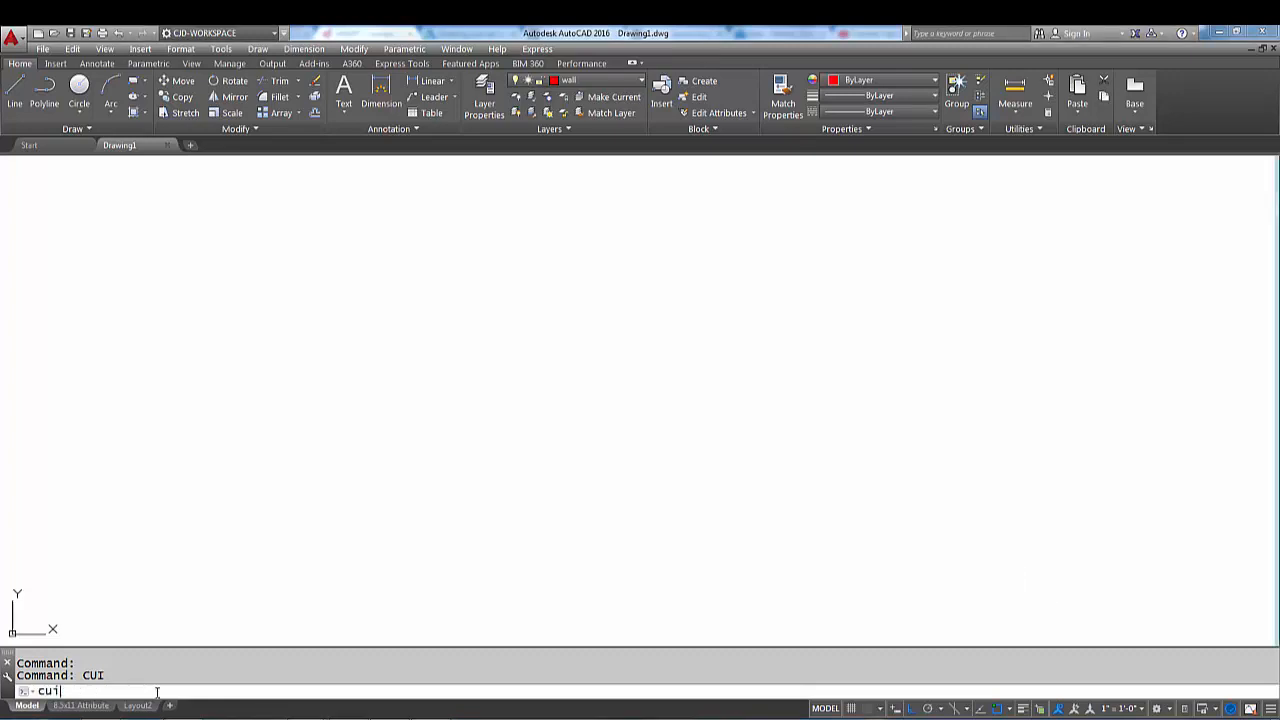
Run CUI, select CJD-WORKSPACE and expand the Toolbars node to list the existing toolbars
{"action": "key", "text": "Return"}
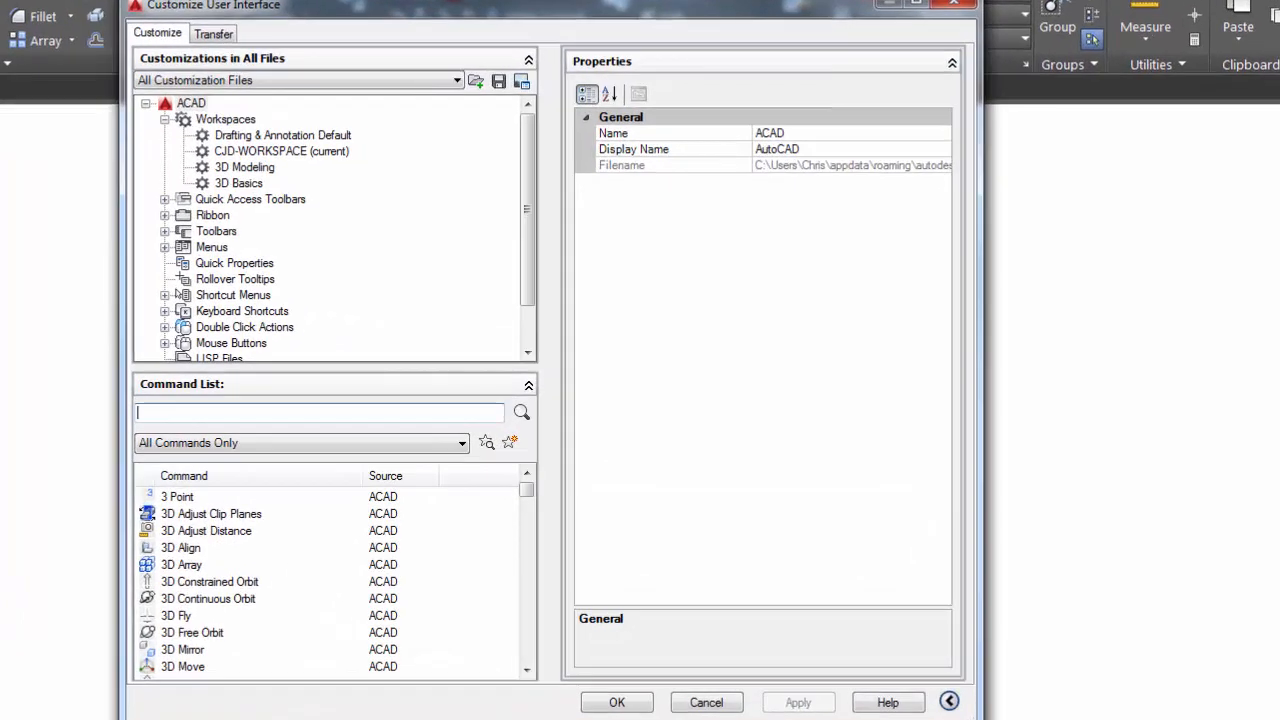
{"action": "mouse_move", "coordinate": [208, 22]}
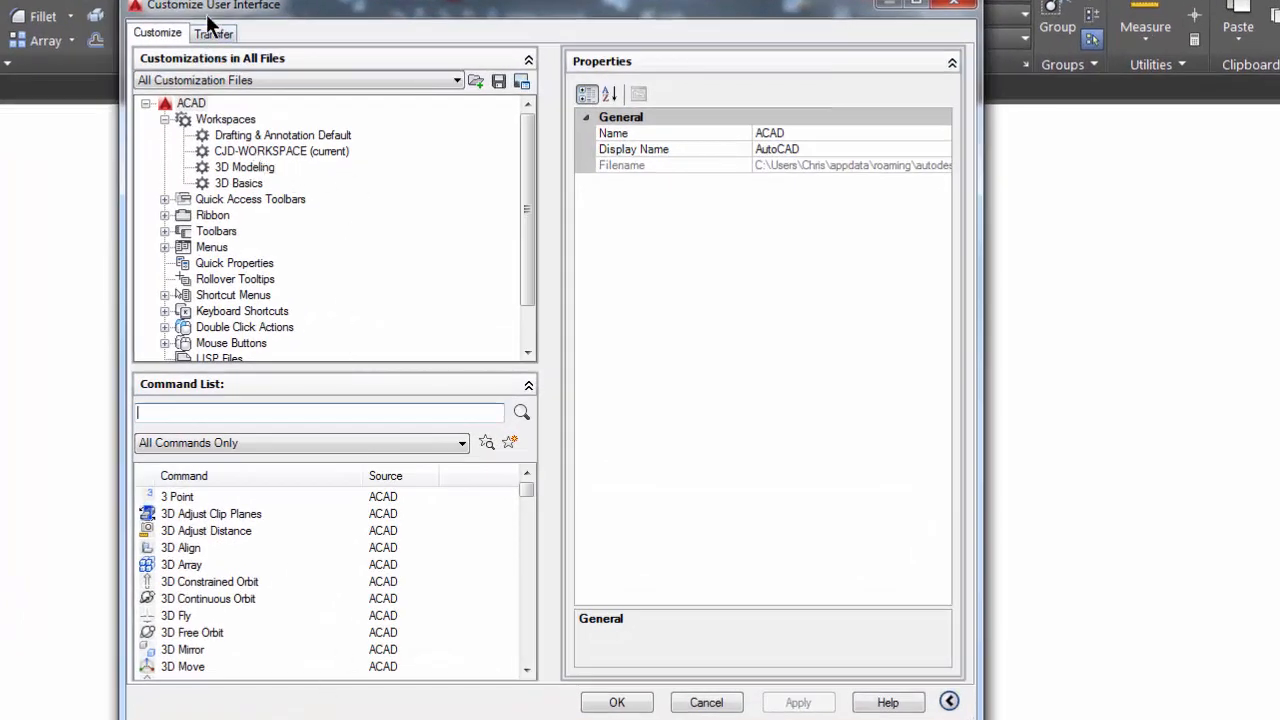
{"action": "left_click", "coordinate": [281, 151]}
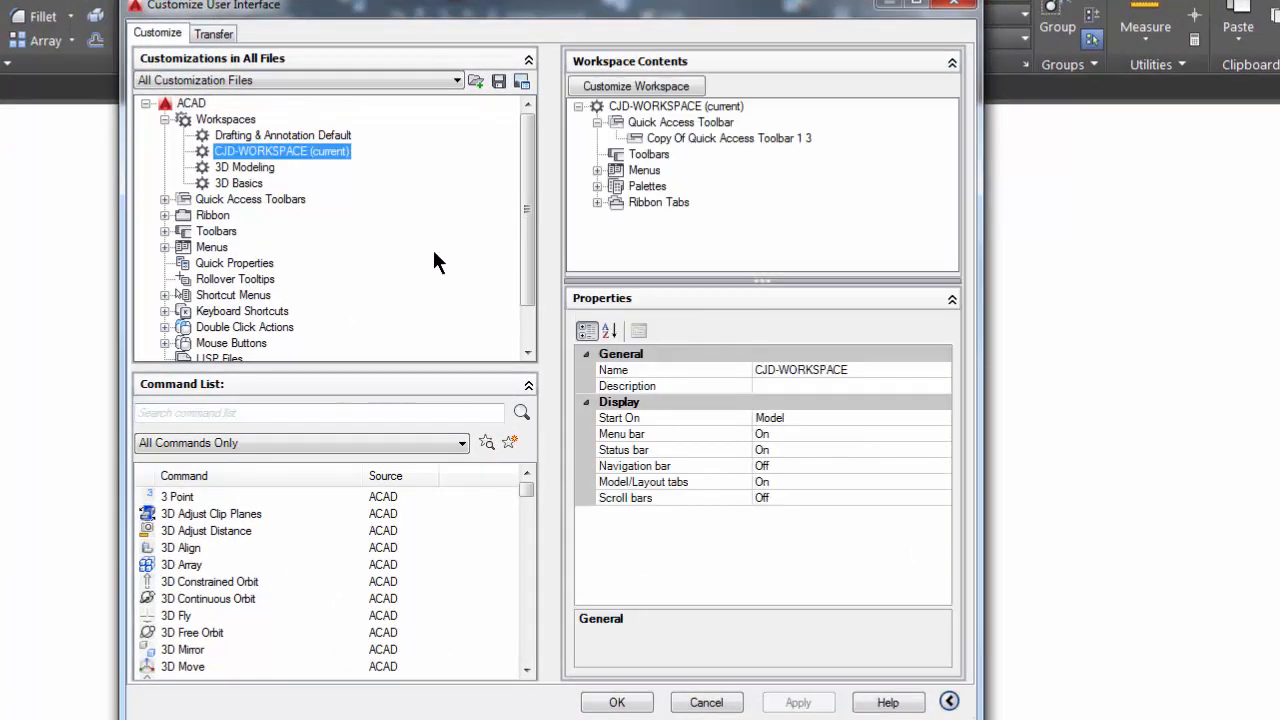
{"action": "mouse_move", "coordinate": [215, 240]}
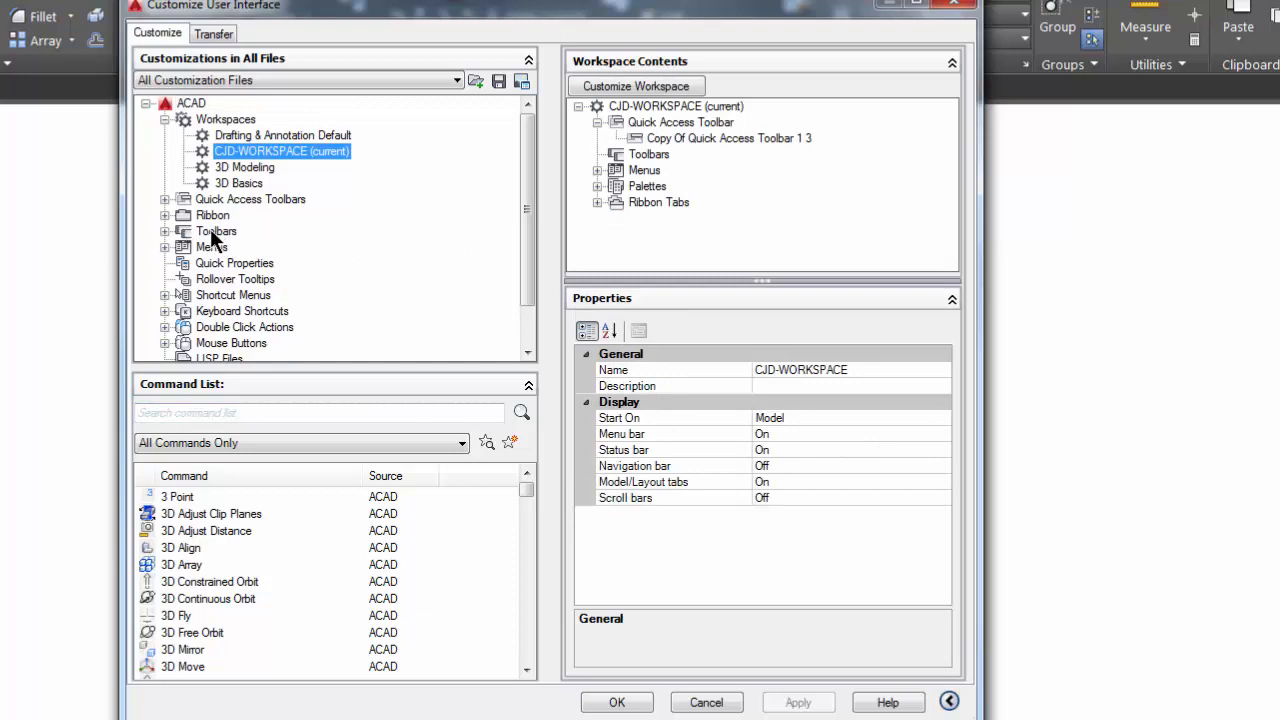
{"action": "left_click", "coordinate": [215, 231]}
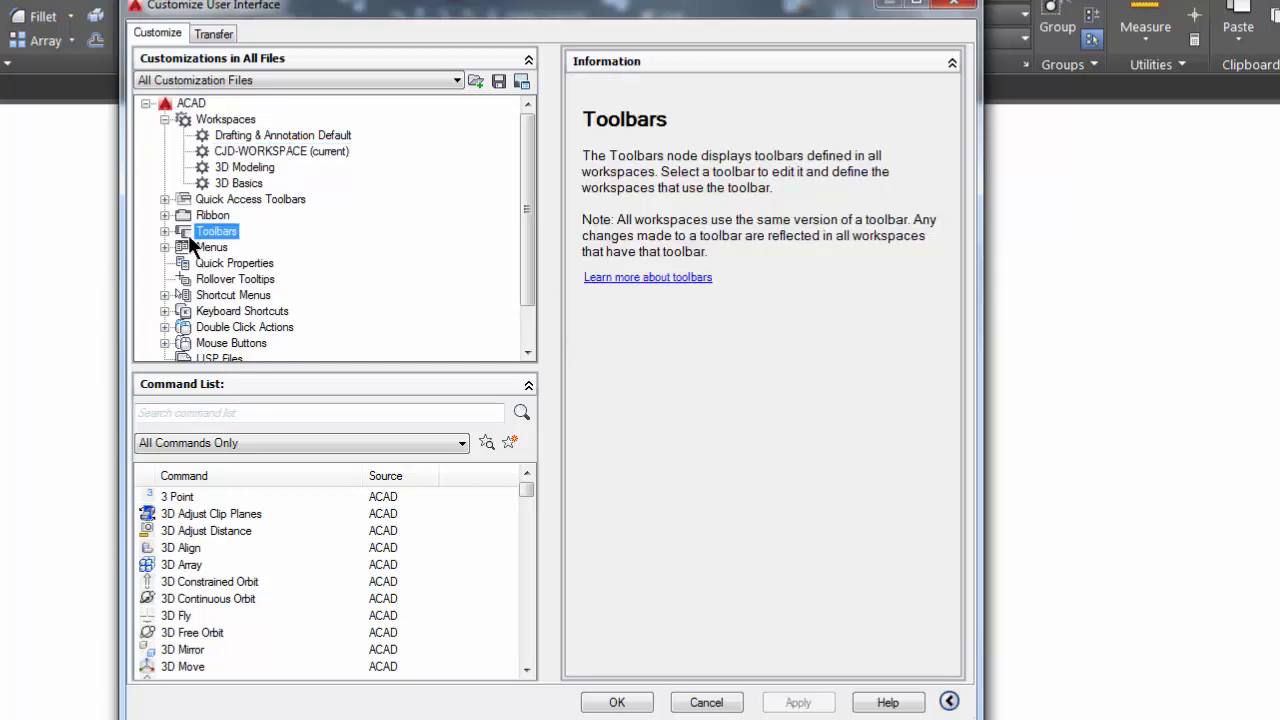
{"action": "left_click", "coordinate": [165, 231]}
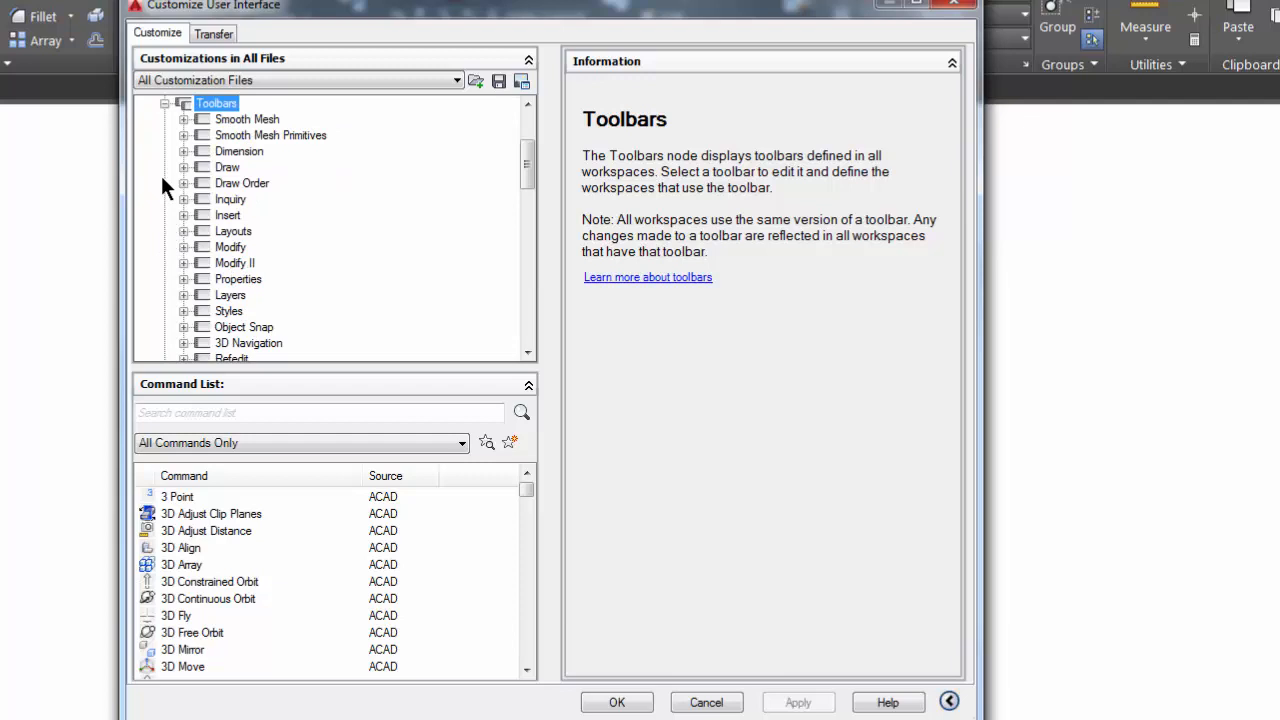
{"action": "scroll", "scroll_direction": "up", "scroll_amount": 3}
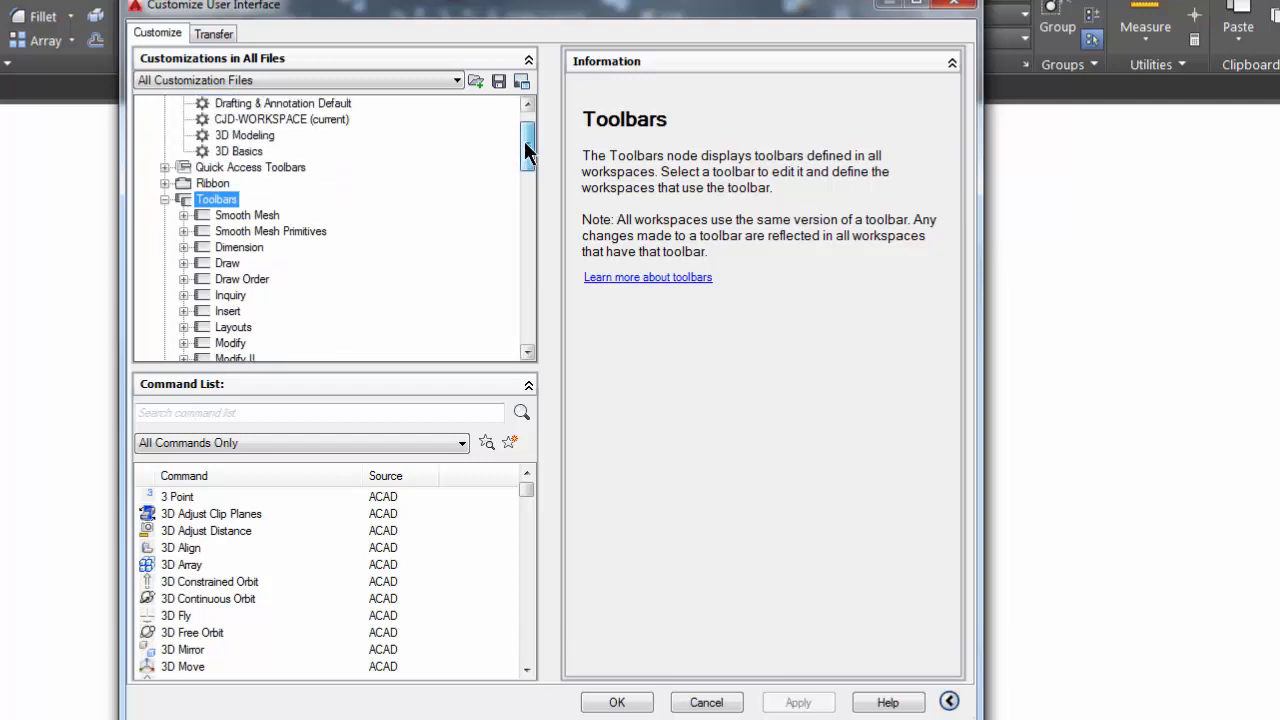
{"action": "scroll", "scroll_direction": "down", "scroll_amount": 3}
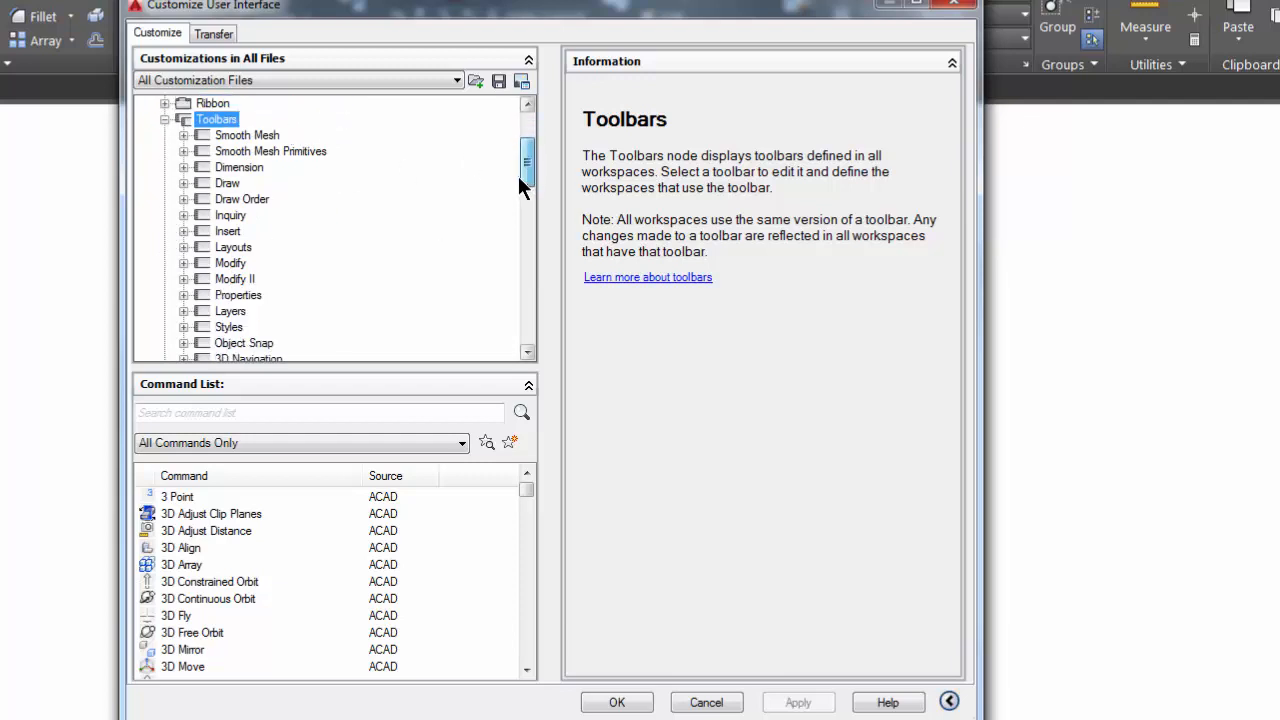
{"action": "scroll", "scroll_direction": "down", "scroll_amount": 3}
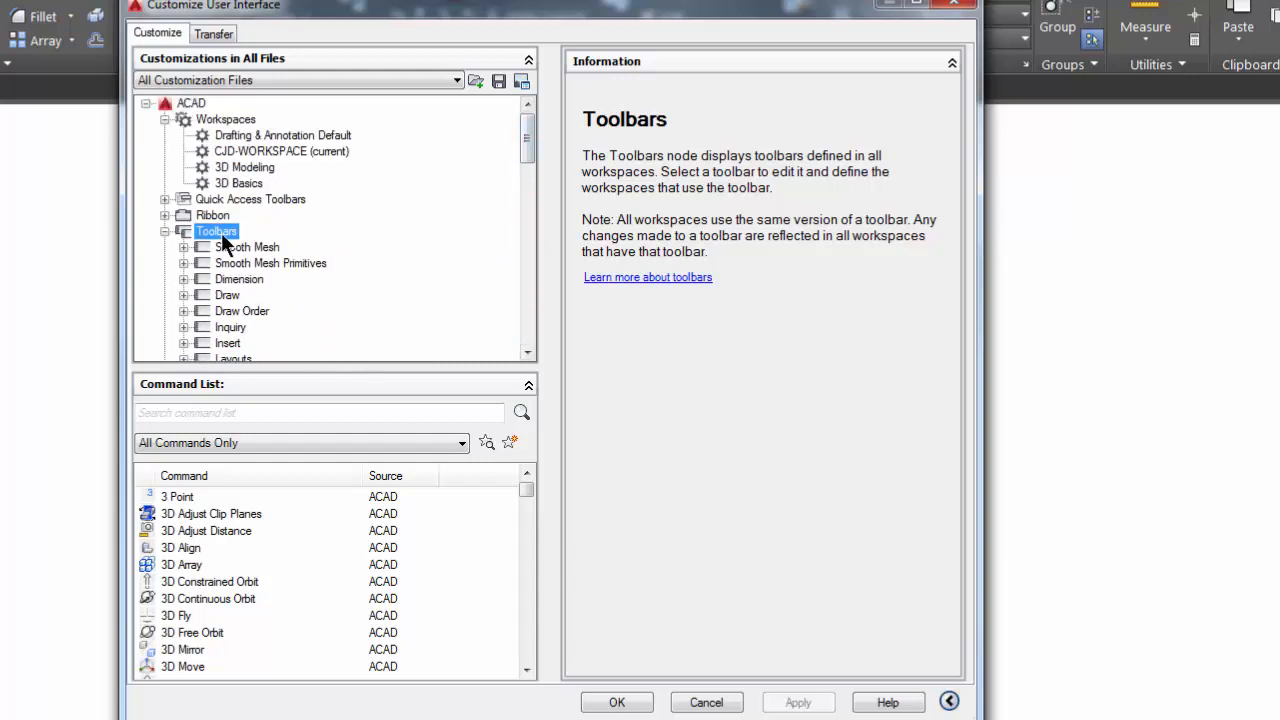
Create a new empty toolbar named cjd-toolbar-1 under the Toolbars collection
{"action": "right_click", "coordinate": [216, 231]}
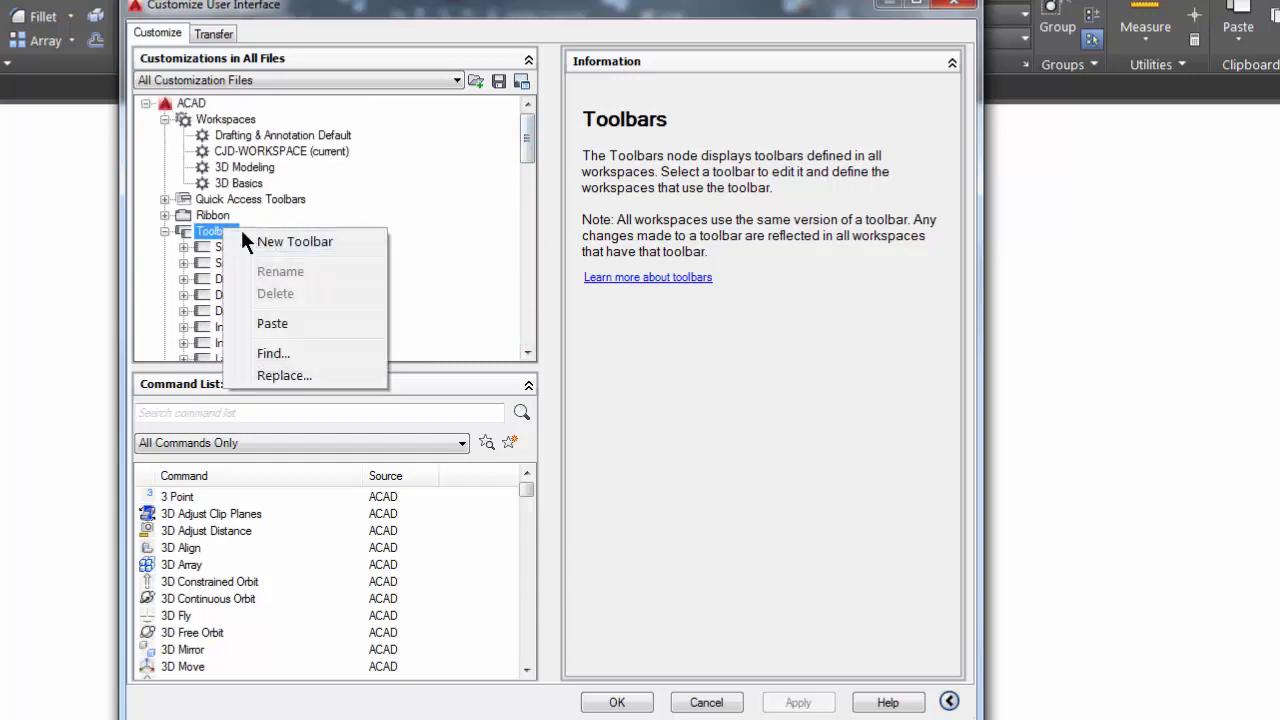
{"action": "left_click", "coordinate": [295, 241]}
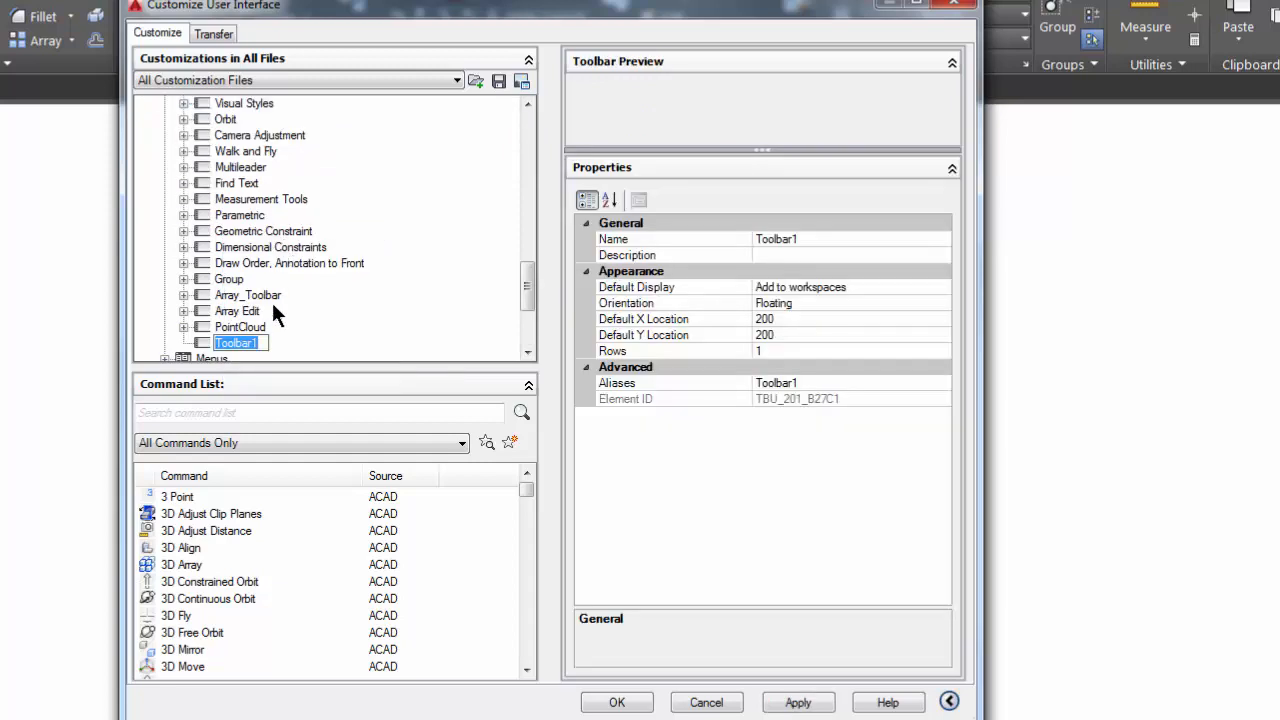
{"action": "mouse_move", "coordinate": [360, 338]}
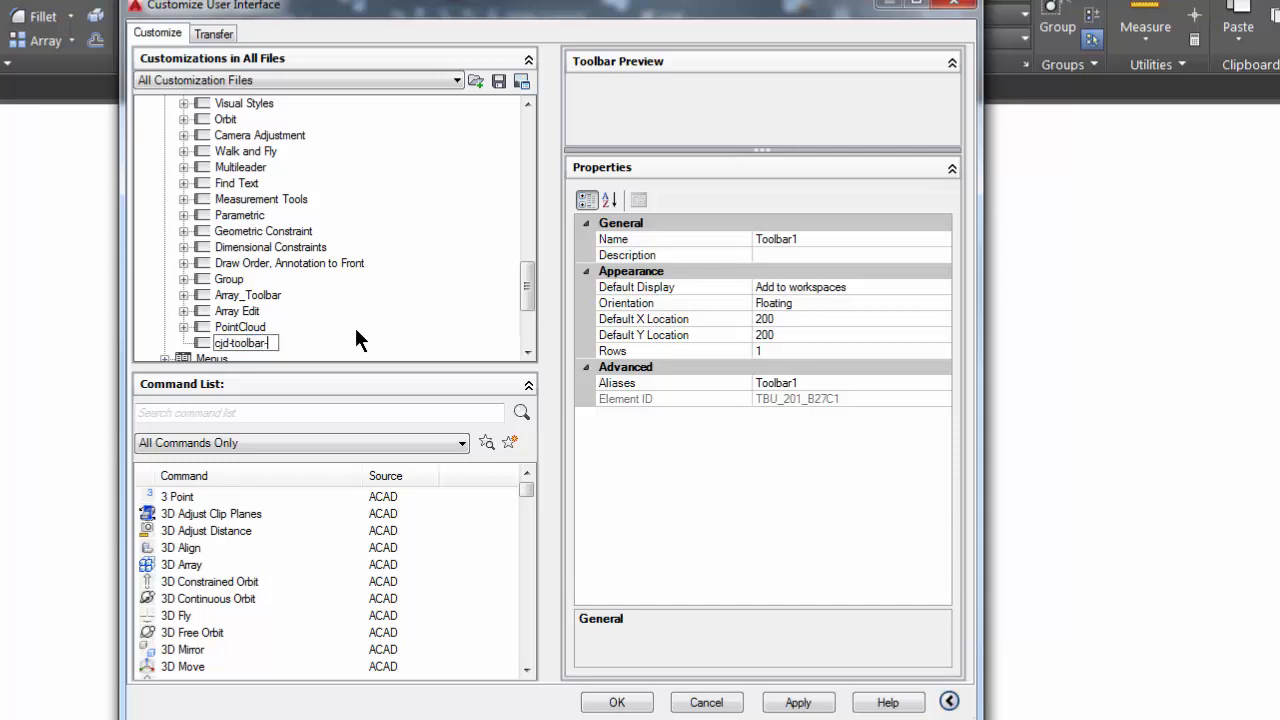
{"action": "type", "text": "1"}
{"action": "key", "text": "Return"}
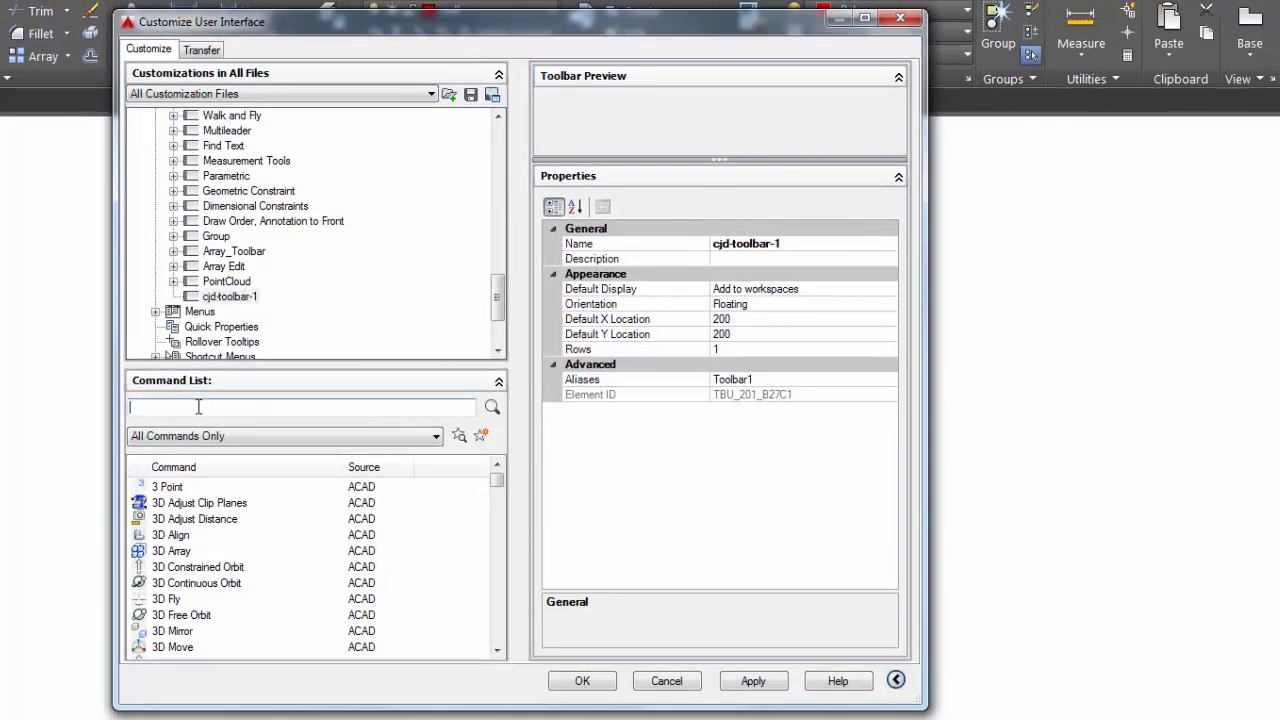
{"action": "mouse_move", "coordinate": [185, 588]}
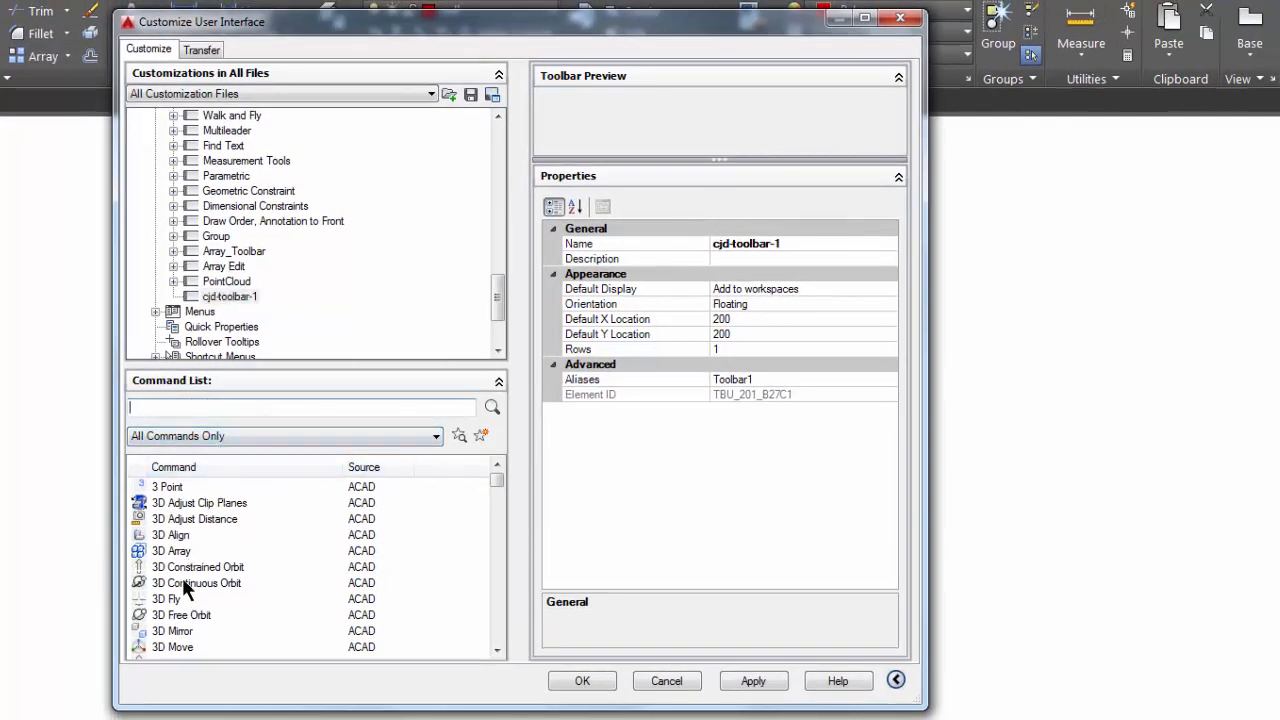
{"action": "mouse_move", "coordinate": [248, 310]}
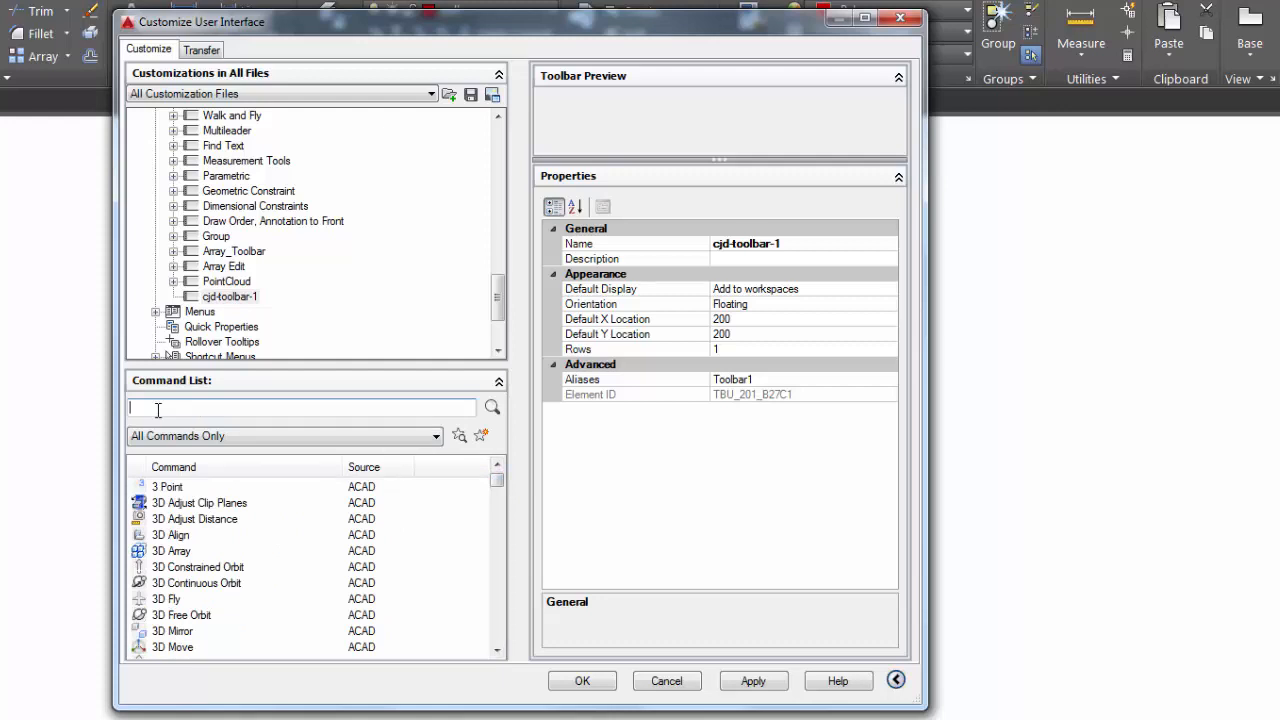
Filter the Command List for select and place Select All and Select Previous on cjd-toolbar-1
{"action": "type", "text": "sl"}
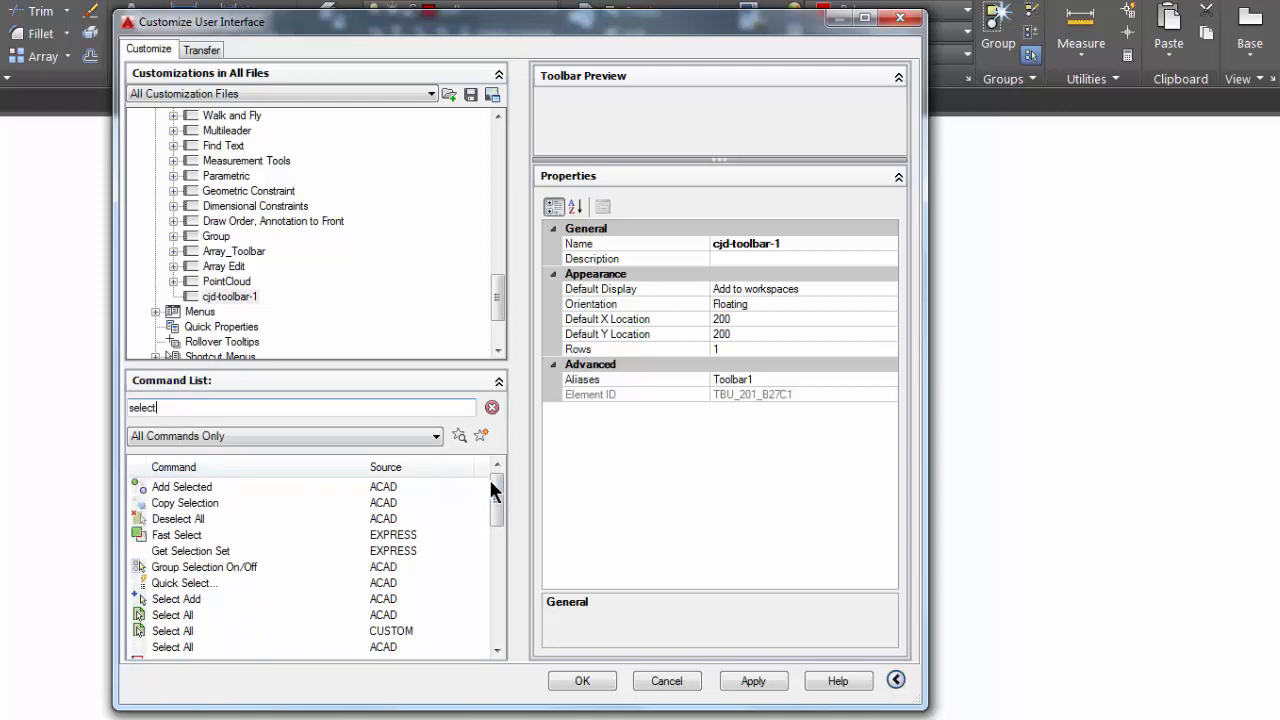
{"action": "scroll", "scroll_direction": "down", "scroll_amount": 3}
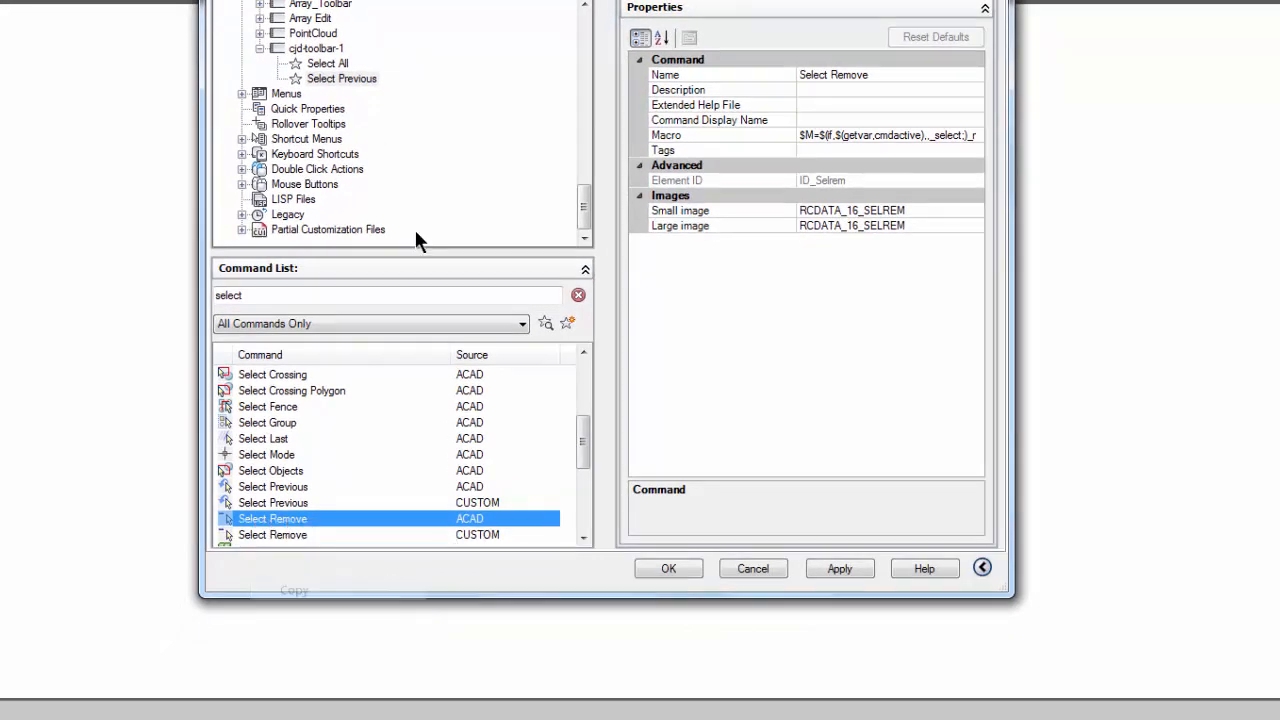
Add Select Remove to cjd-toolbar-1, ordered last after Select All and Select Previous
{"action": "right_click", "coordinate": [316, 48]}
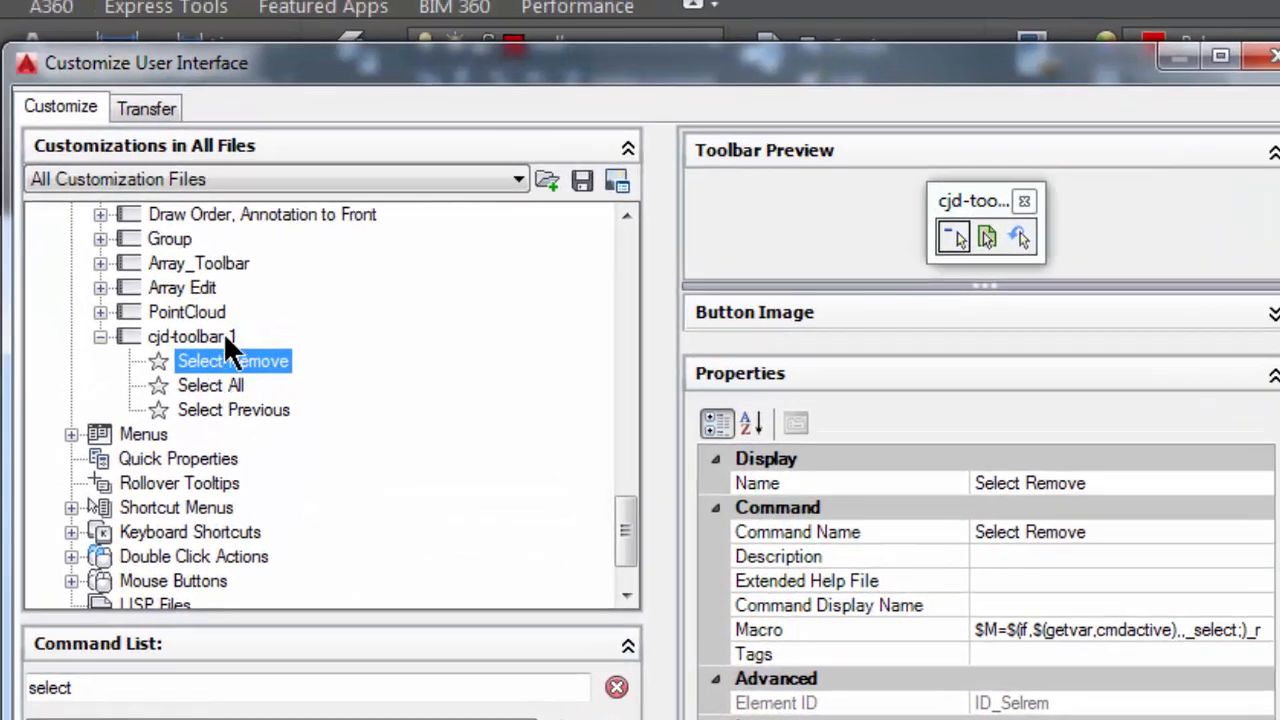
{"action": "left_click_drag", "start_coordinate": [232, 361], "coordinate": [232, 425]}
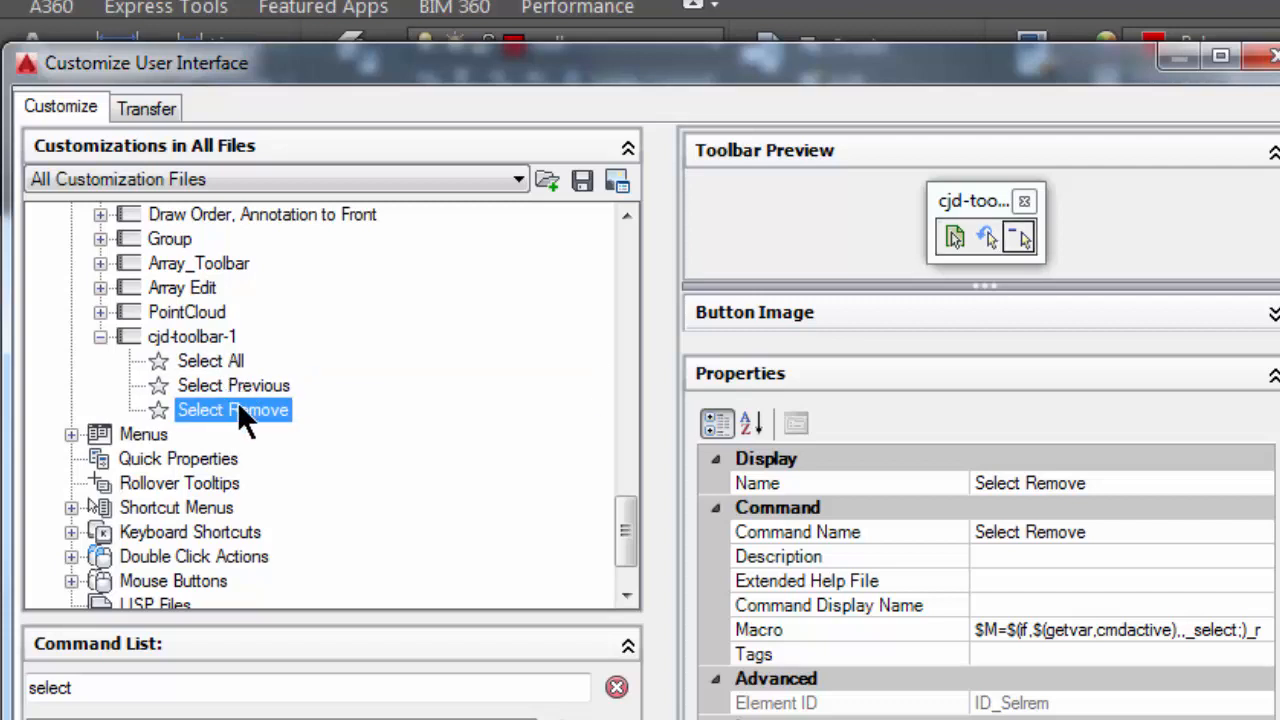
{"action": "mouse_move", "coordinate": [265, 375]}
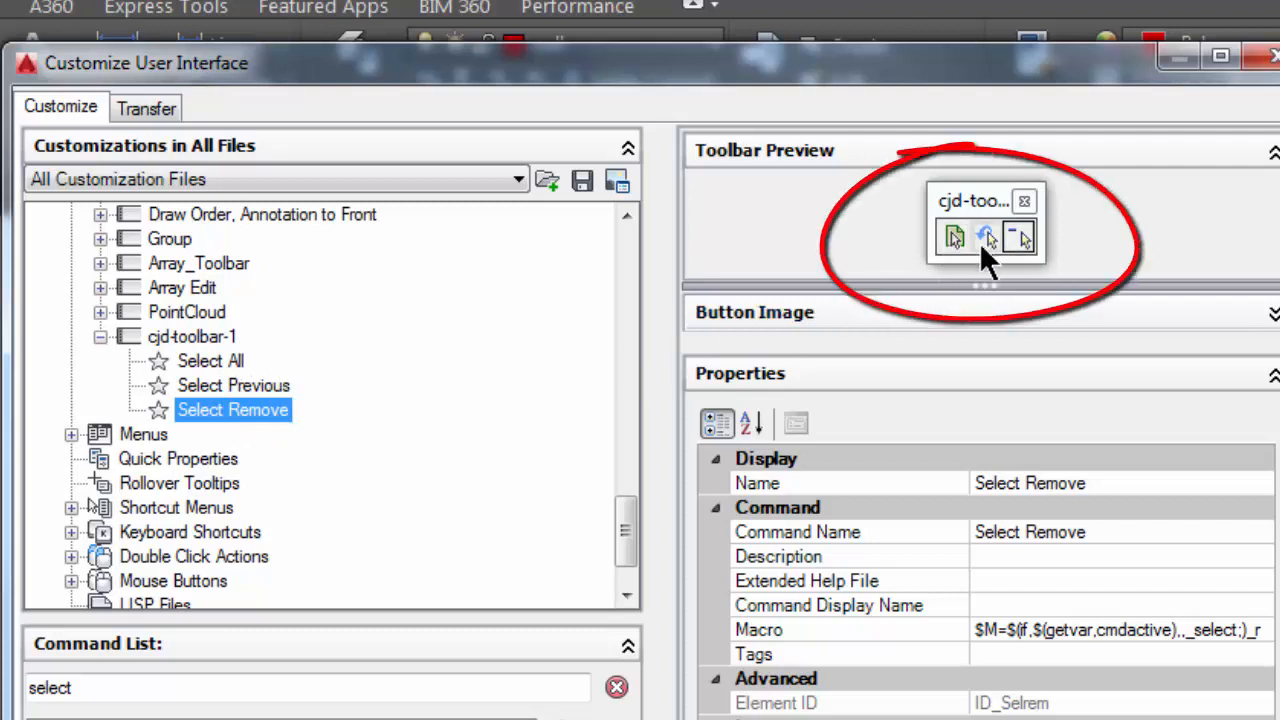
{"action": "mouse_move", "coordinate": [998, 258]}
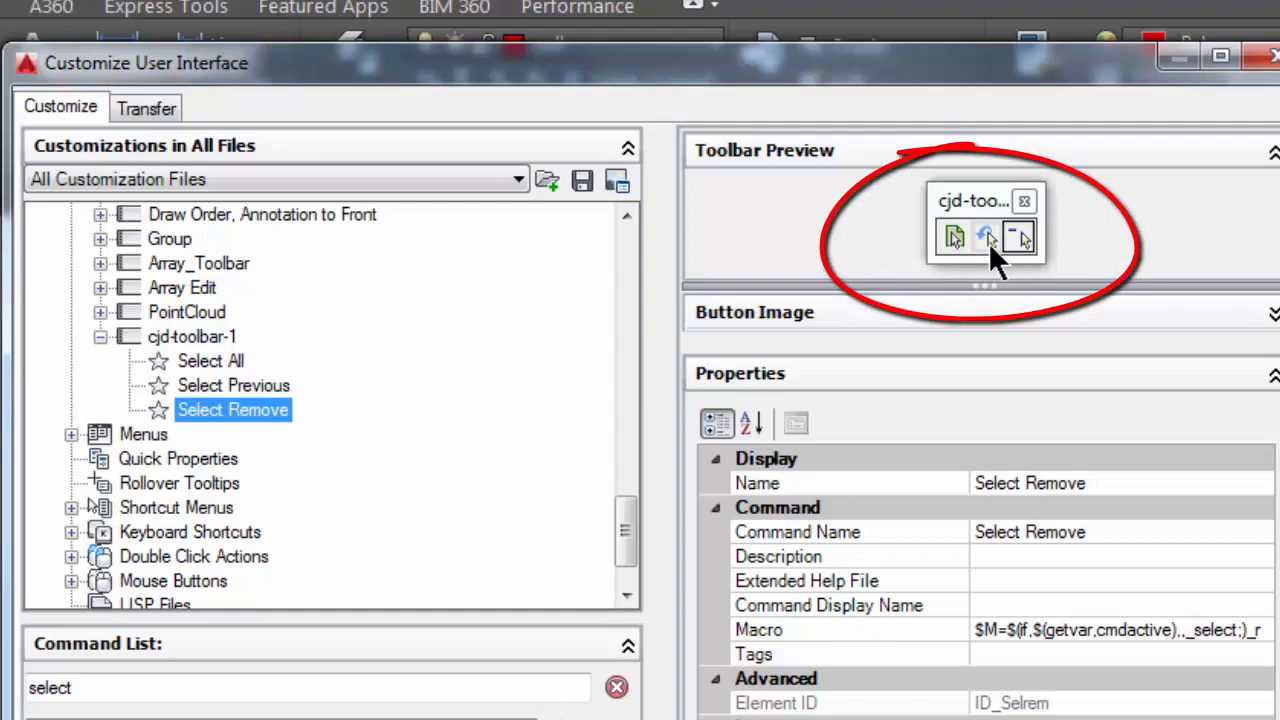
{"action": "mouse_move", "coordinate": [950, 242]}
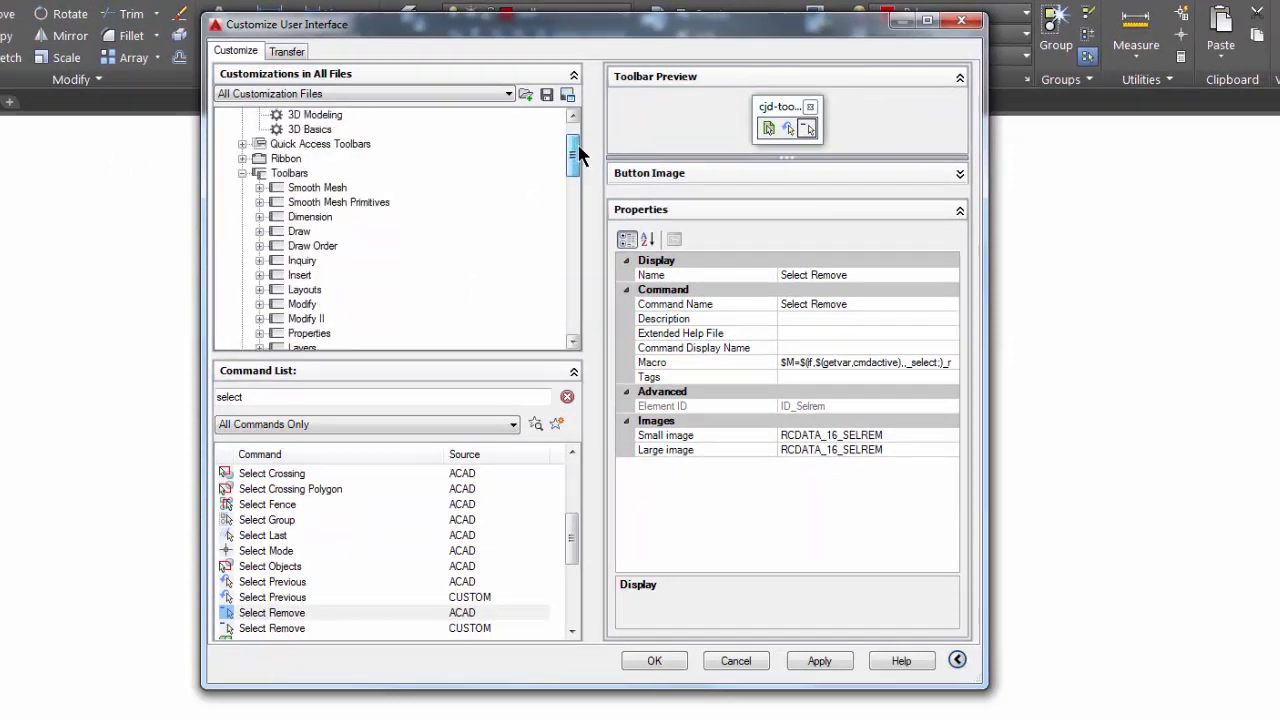
Select CJD-WORKSPACE under Workspaces and switch on Customize Workspace
{"action": "scroll", "scroll_direction": "up", "scroll_amount": 3}
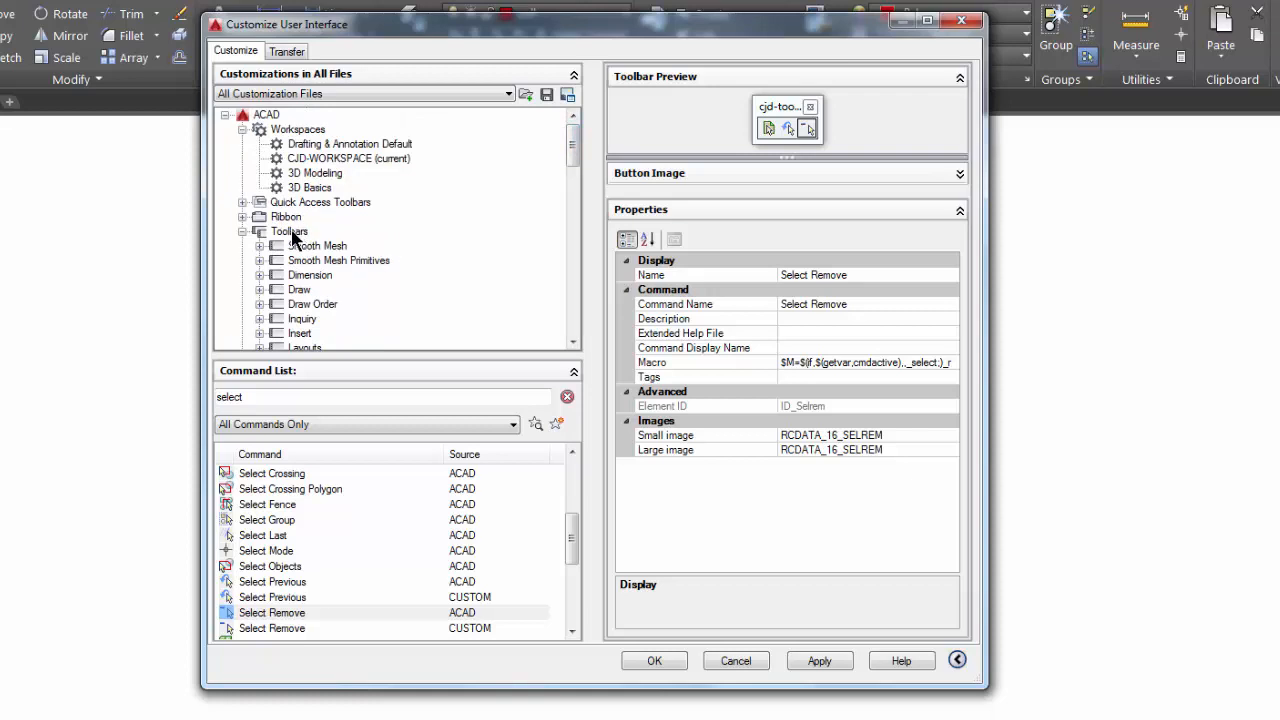
{"action": "left_click", "coordinate": [289, 231]}
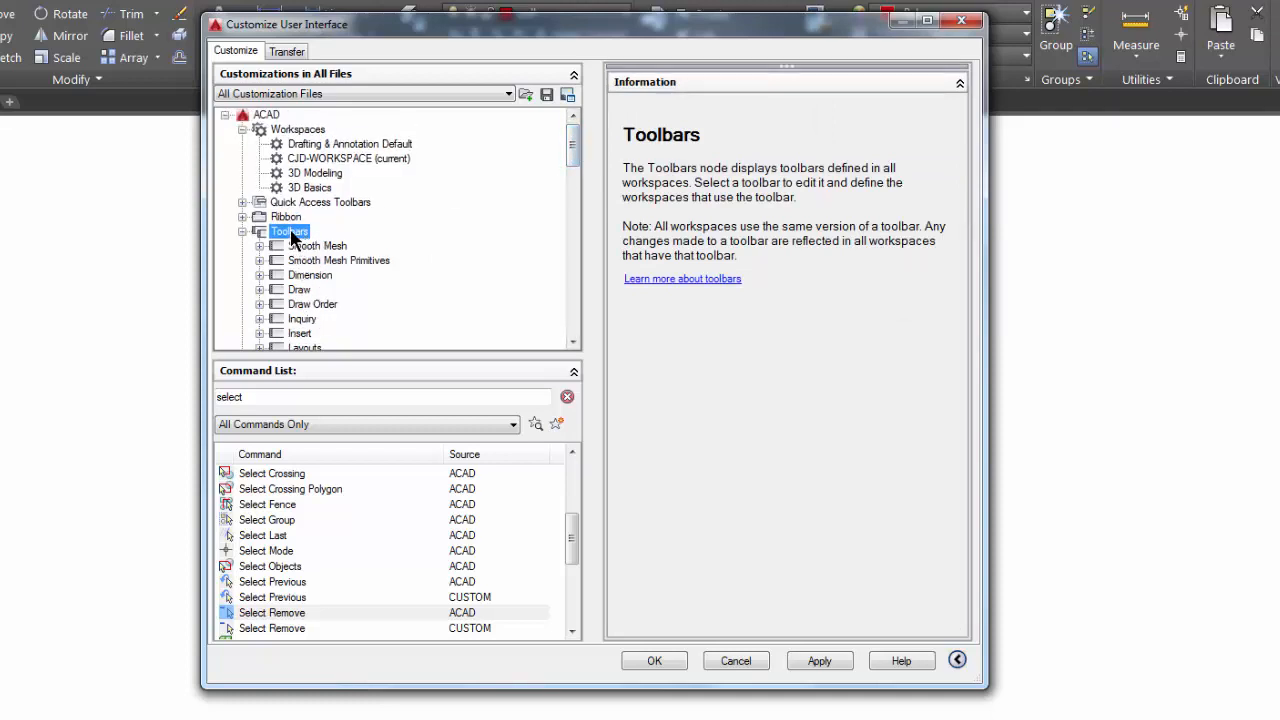
{"action": "mouse_move", "coordinate": [320, 160]}
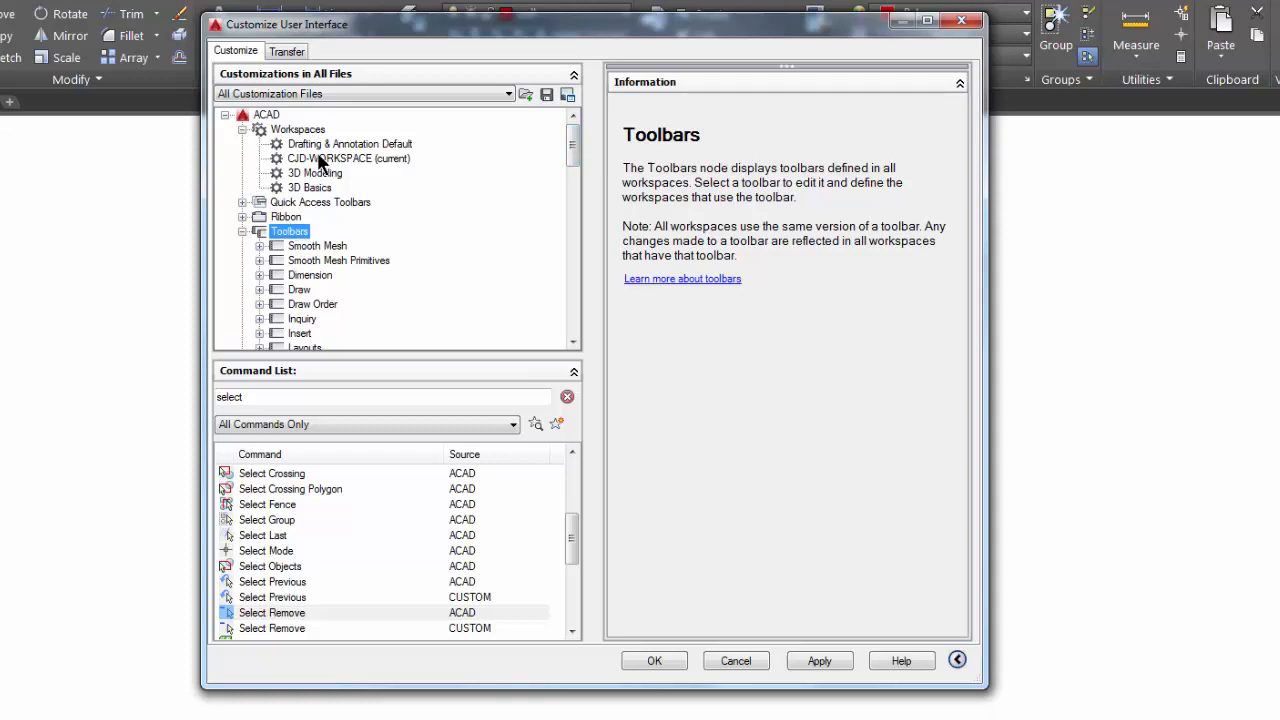
{"action": "left_click", "coordinate": [349, 158]}
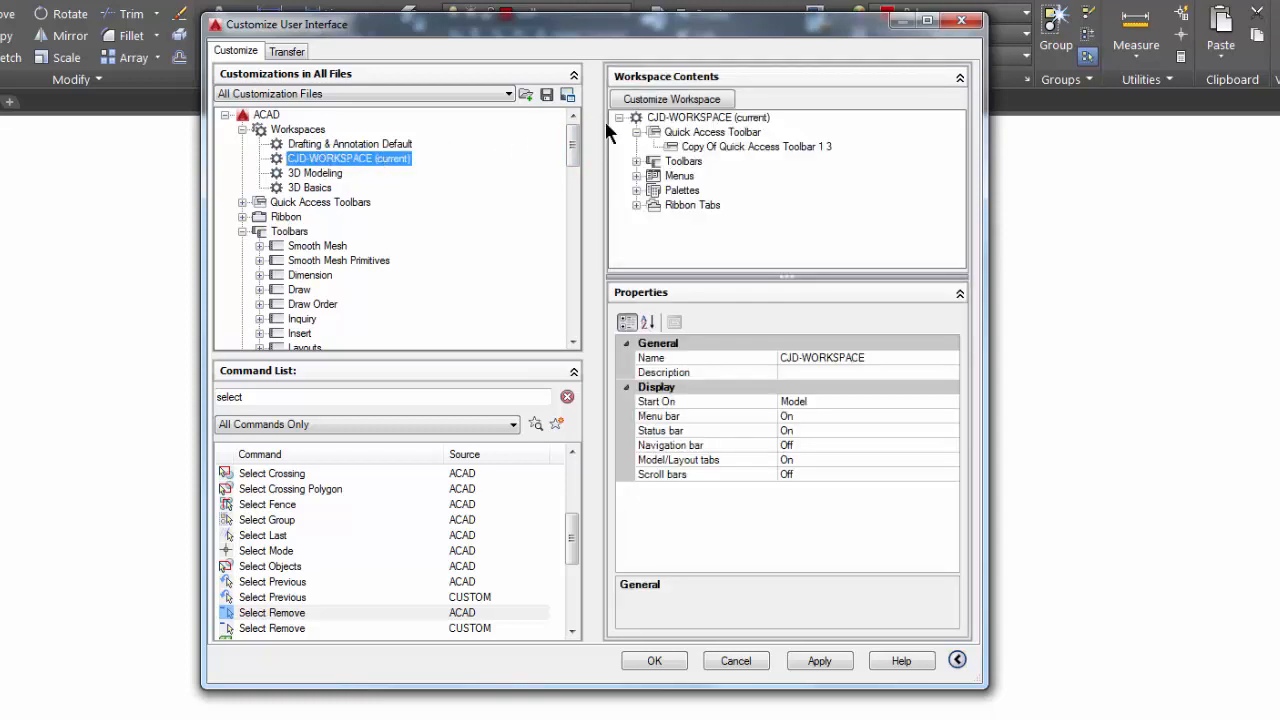
{"action": "left_click", "coordinate": [671, 99]}
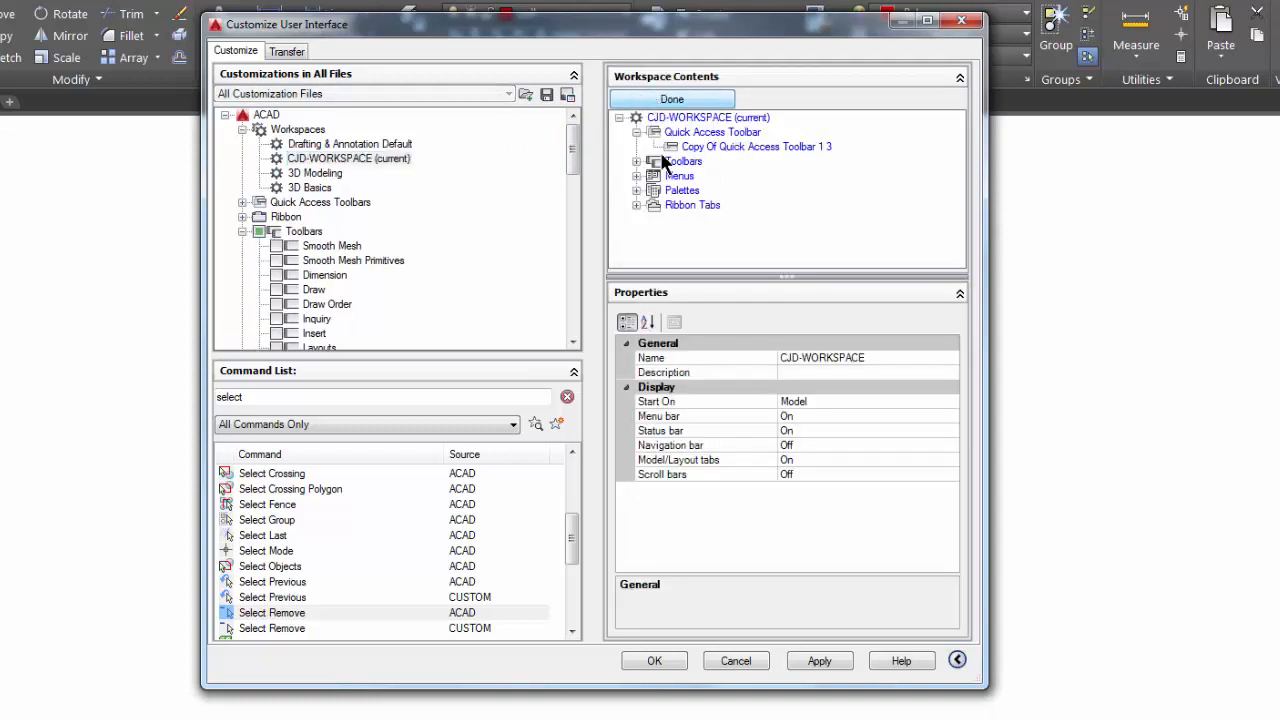
Tick the Dimension and Object Snap toolbars in the workspace's Toolbars list
{"action": "left_click", "coordinate": [637, 161]}
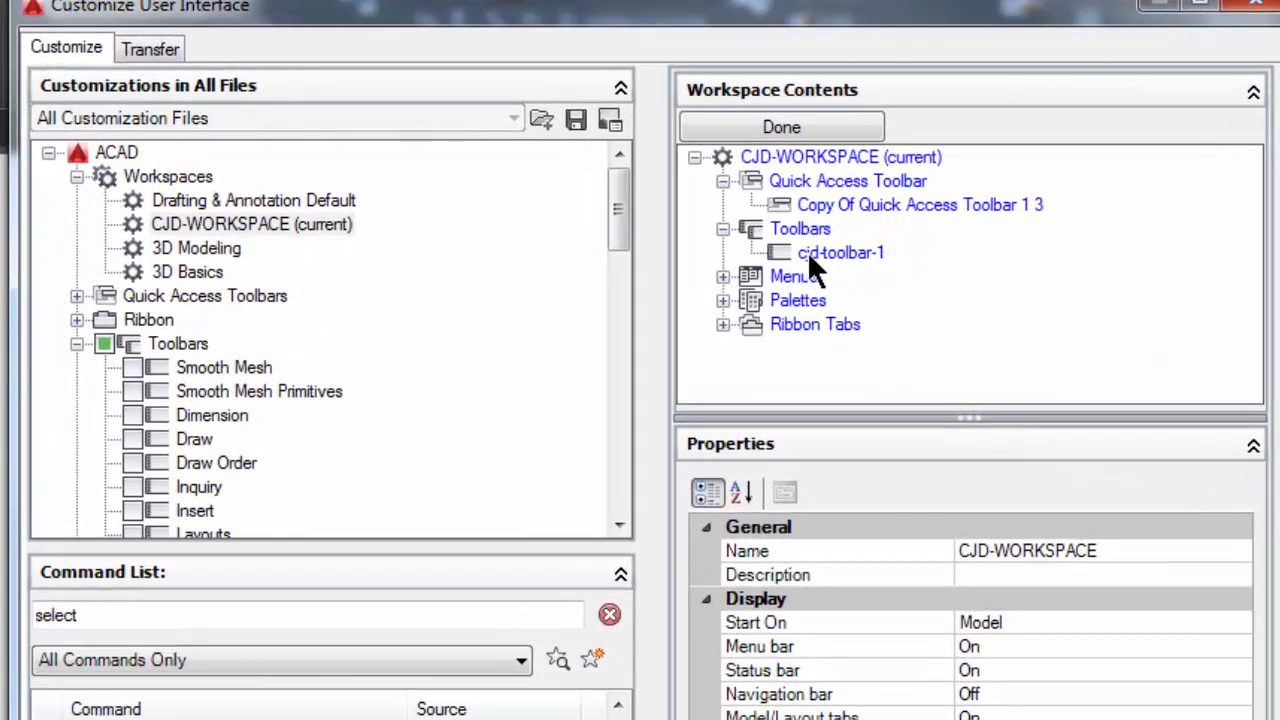
{"action": "mouse_move", "coordinate": [812, 262]}
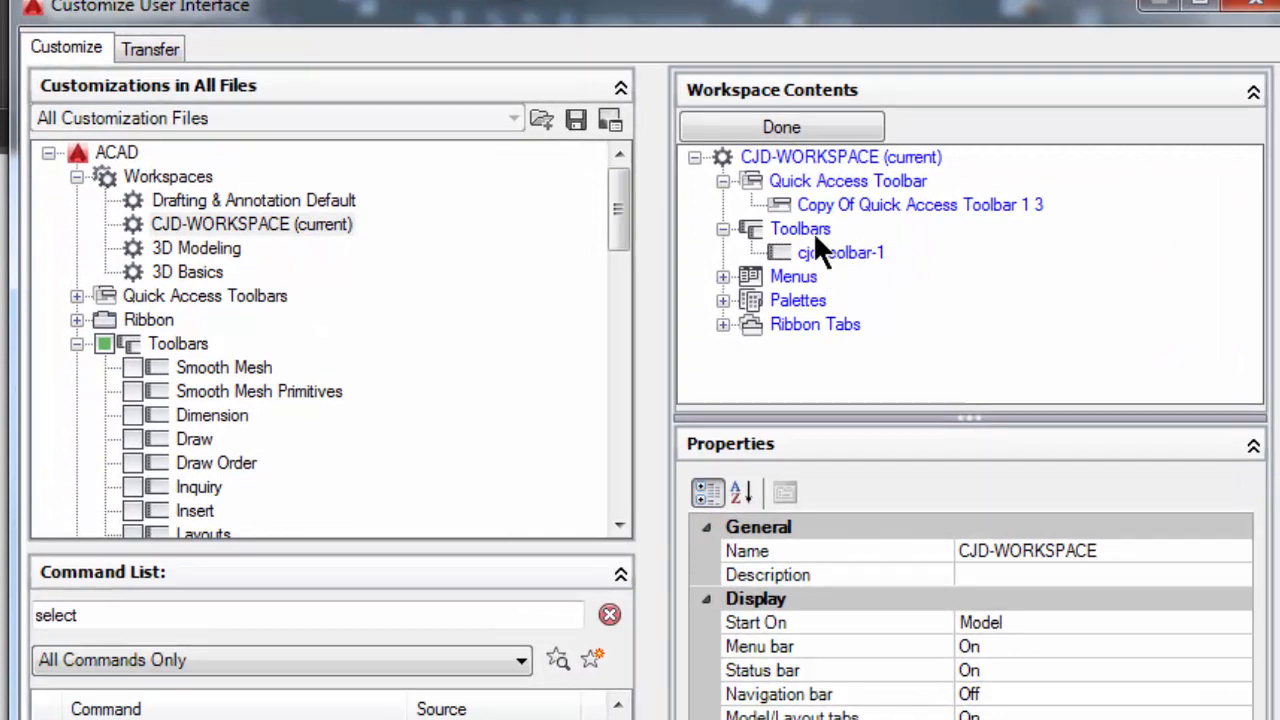
{"action": "mouse_move", "coordinate": [865, 285]}
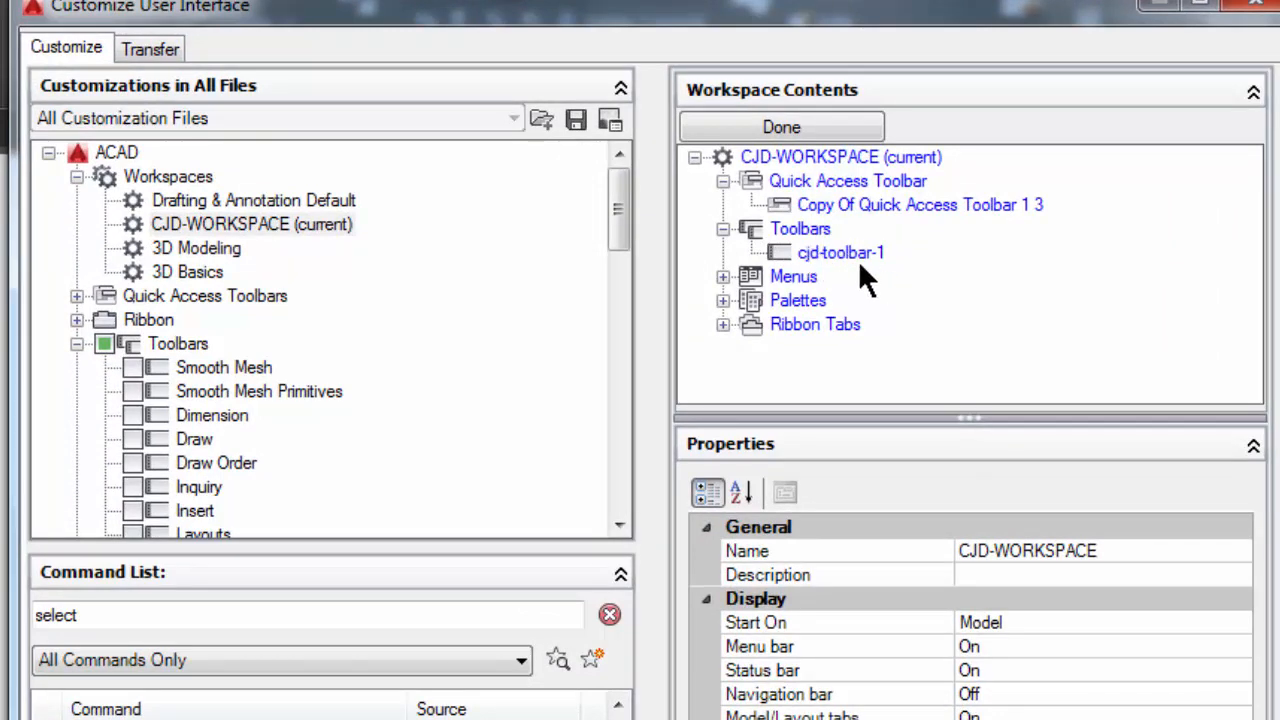
{"action": "mouse_move", "coordinate": [860, 335]}
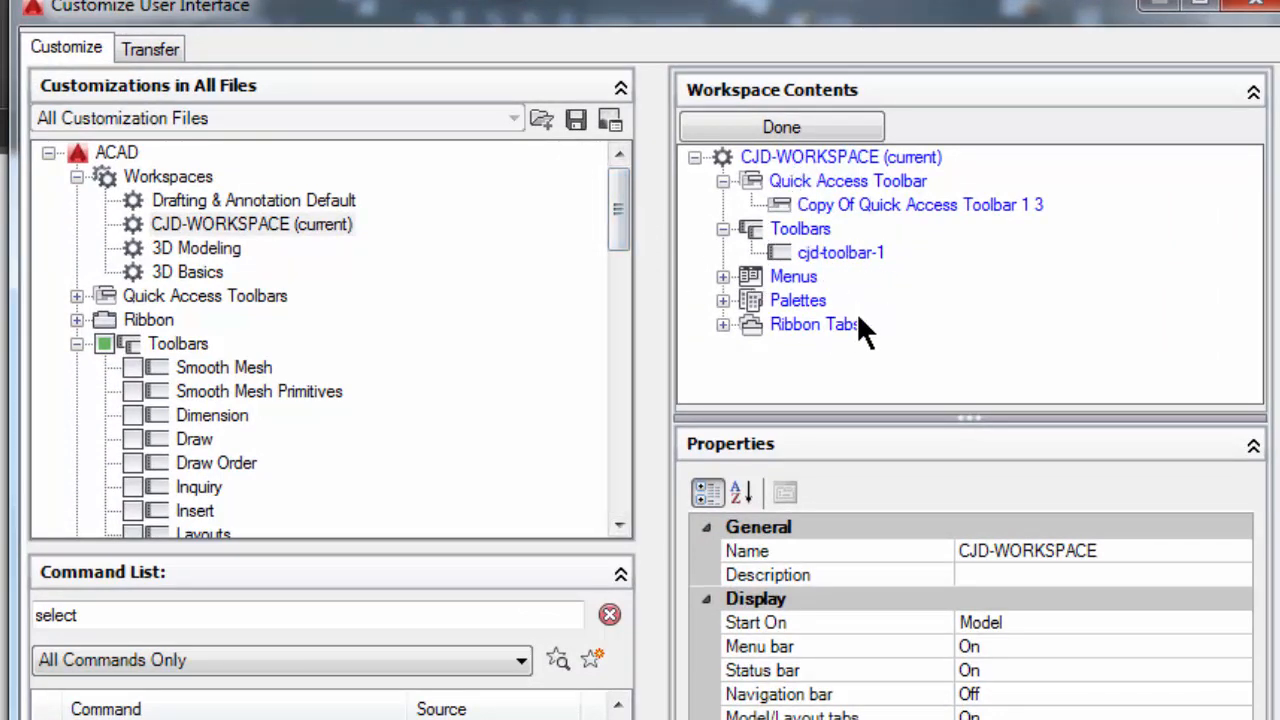
{"action": "mouse_move", "coordinate": [863, 305]}
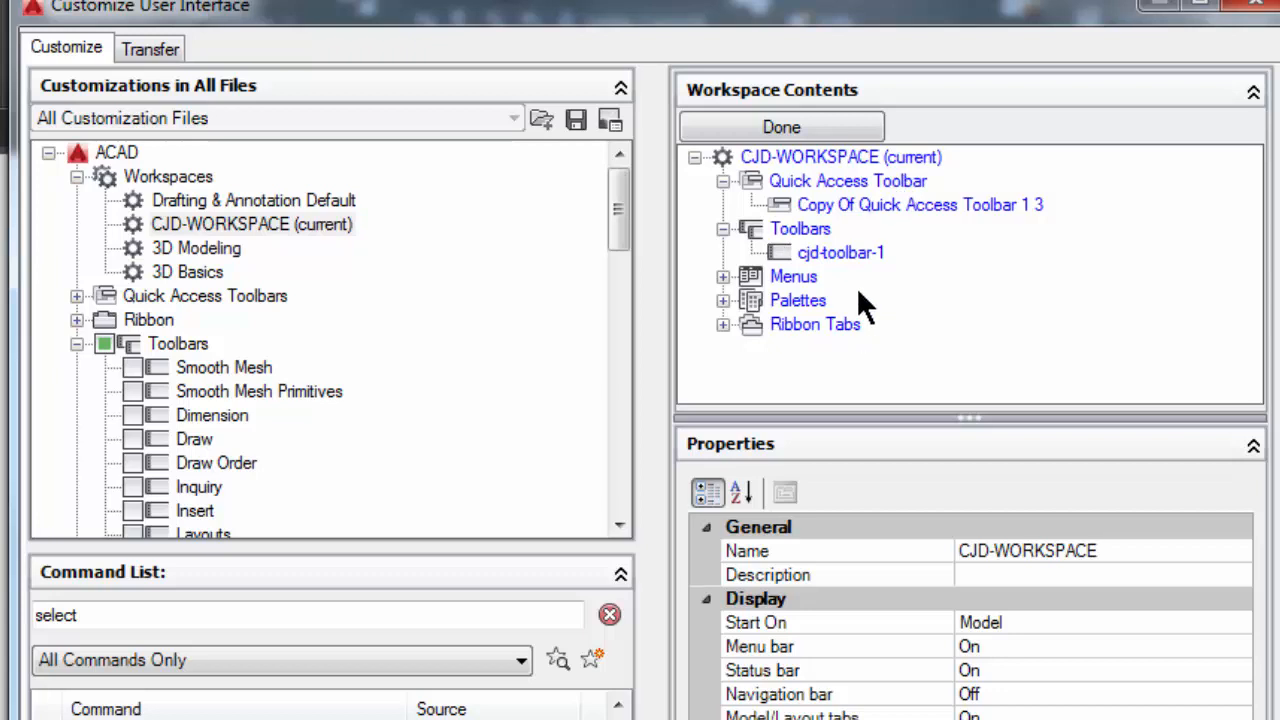
{"action": "scroll", "scroll_direction": "down", "scroll_amount": 3}
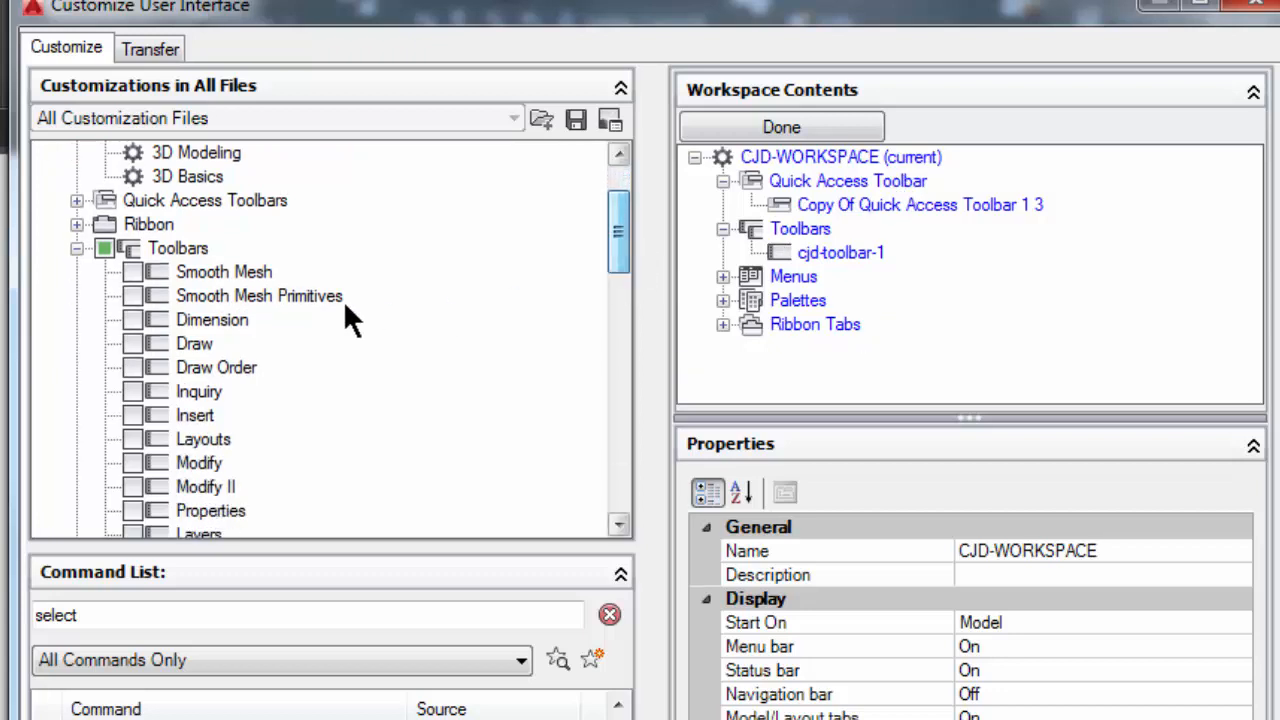
{"action": "left_click", "coordinate": [132, 319]}
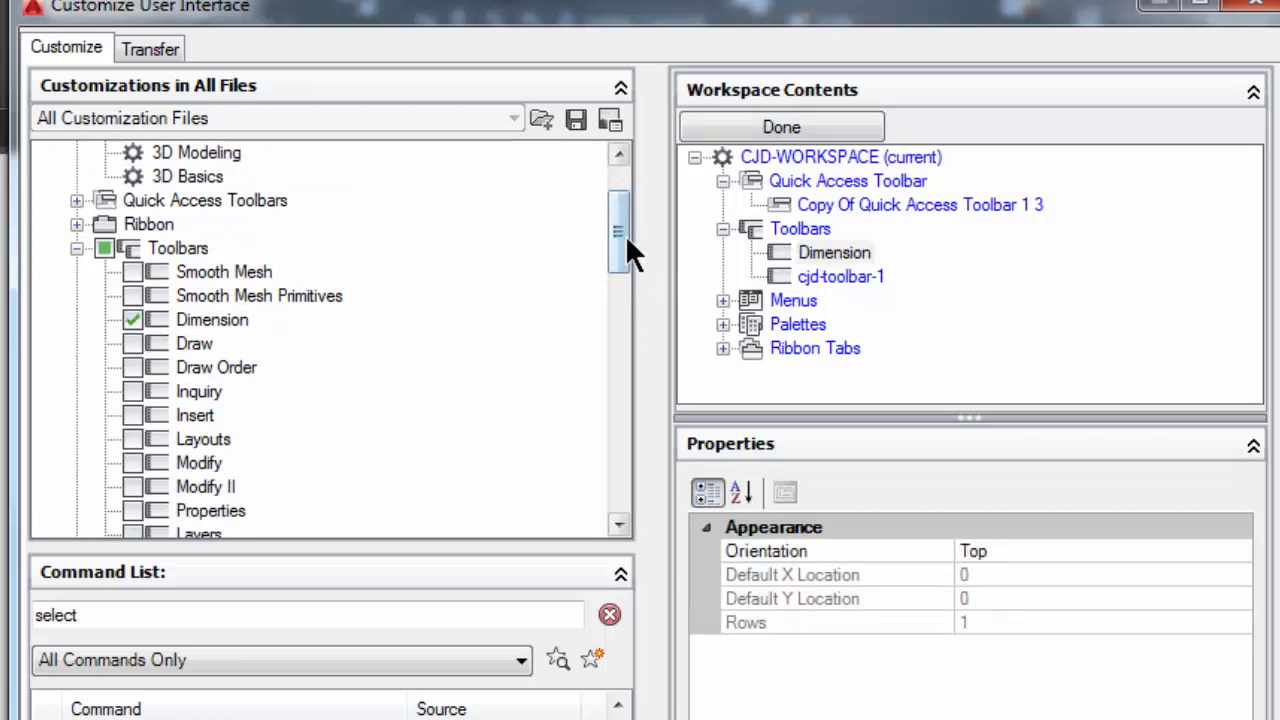
{"action": "scroll", "scroll_direction": "down", "scroll_amount": 3}
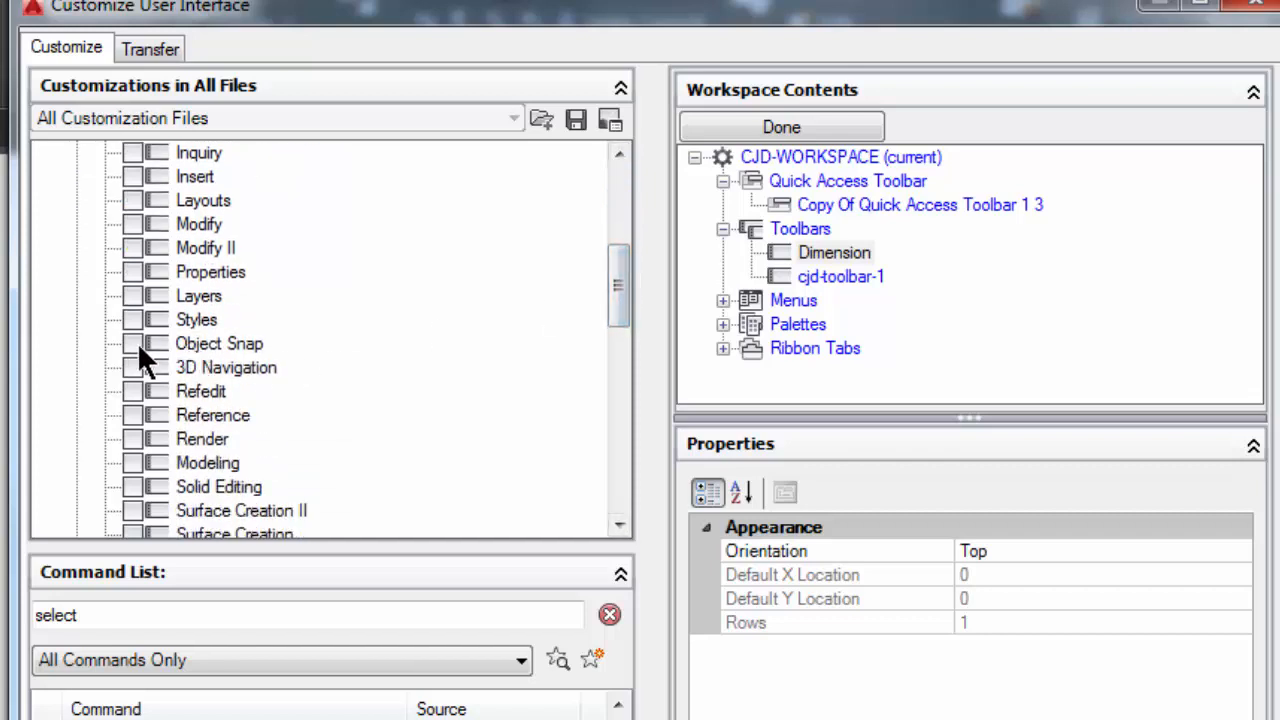
{"action": "left_click", "coordinate": [133, 343]}
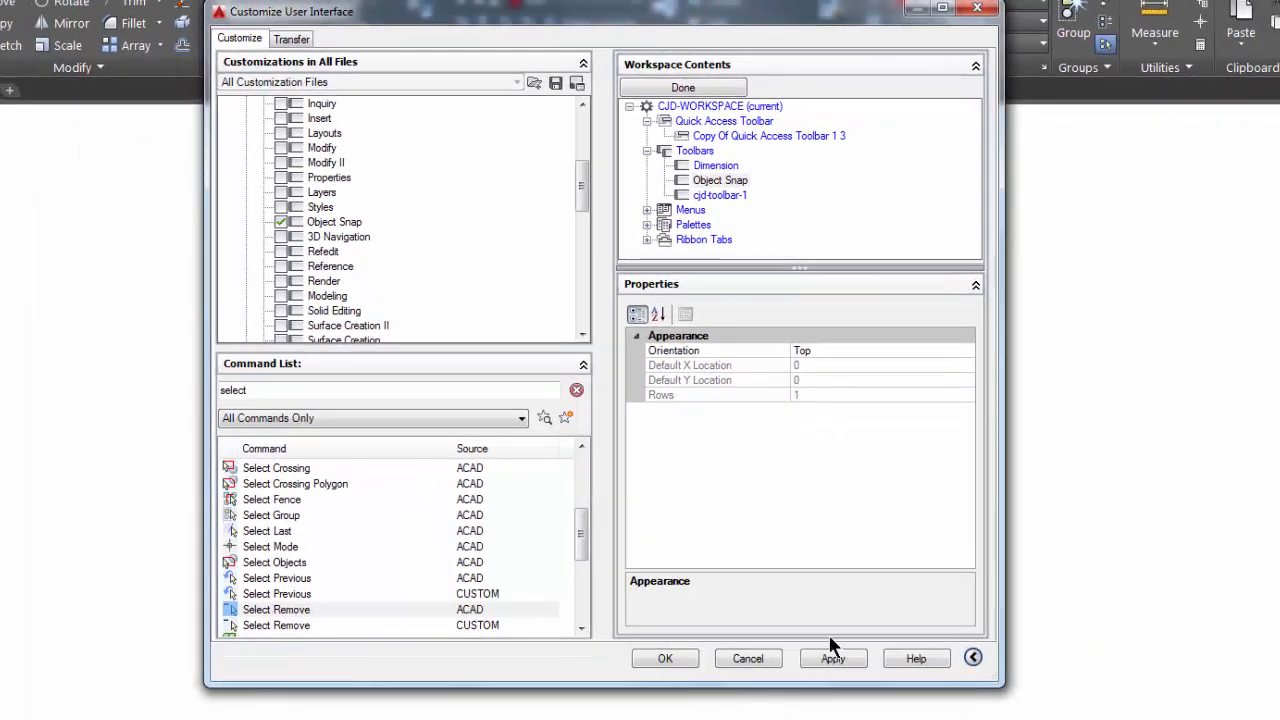
Apply the changes and close the dialog, leaving the toolbars docked above the drawing
{"action": "left_click", "coordinate": [832, 658]}
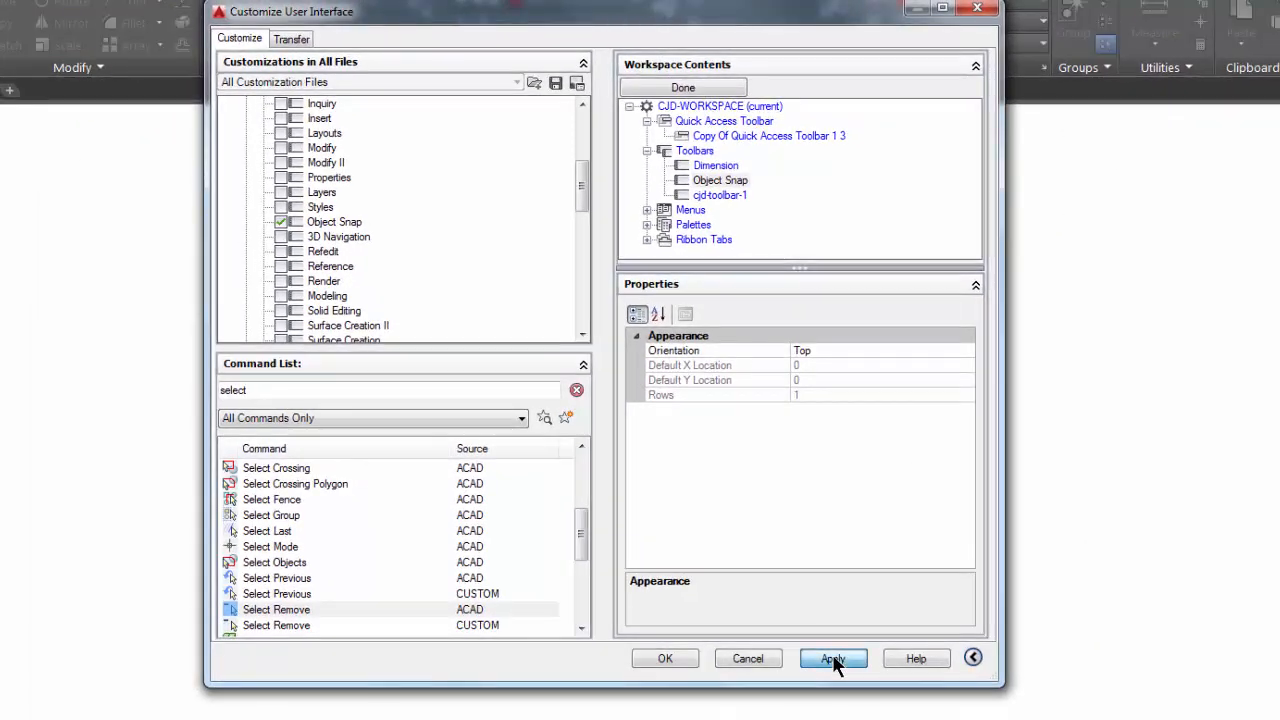
{"action": "left_click", "coordinate": [833, 658]}
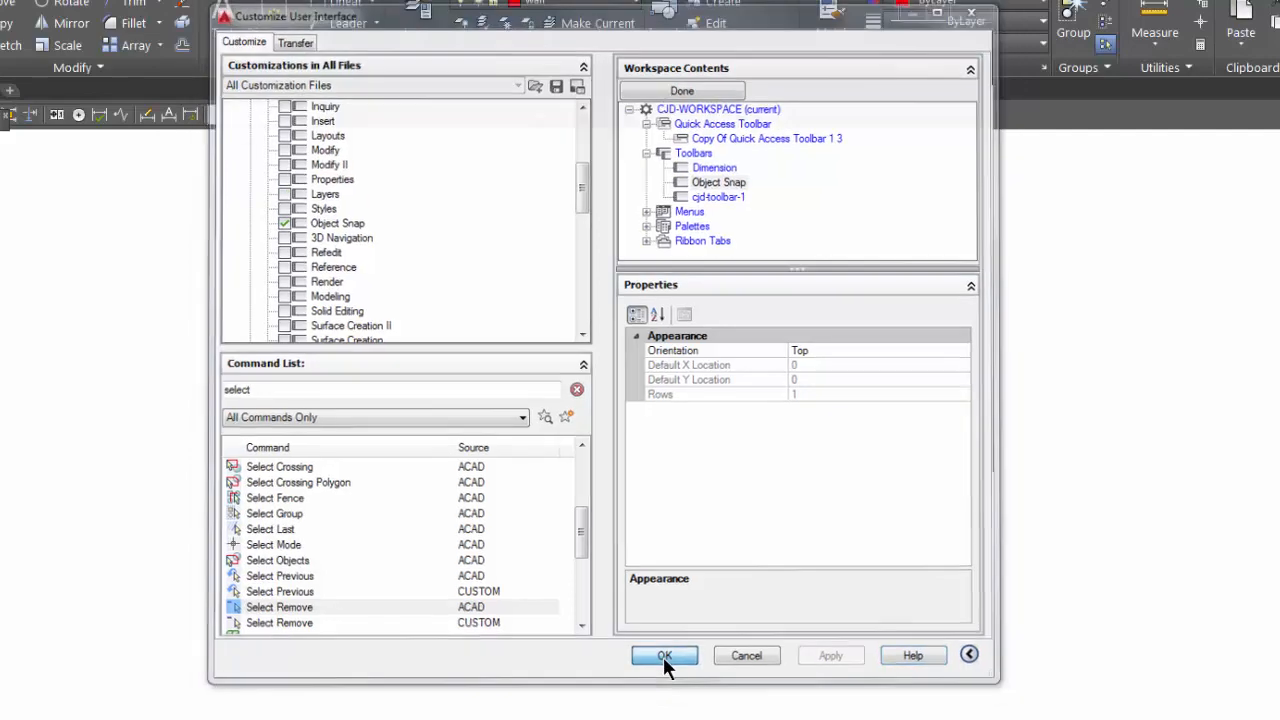
{"action": "left_click", "coordinate": [664, 656]}
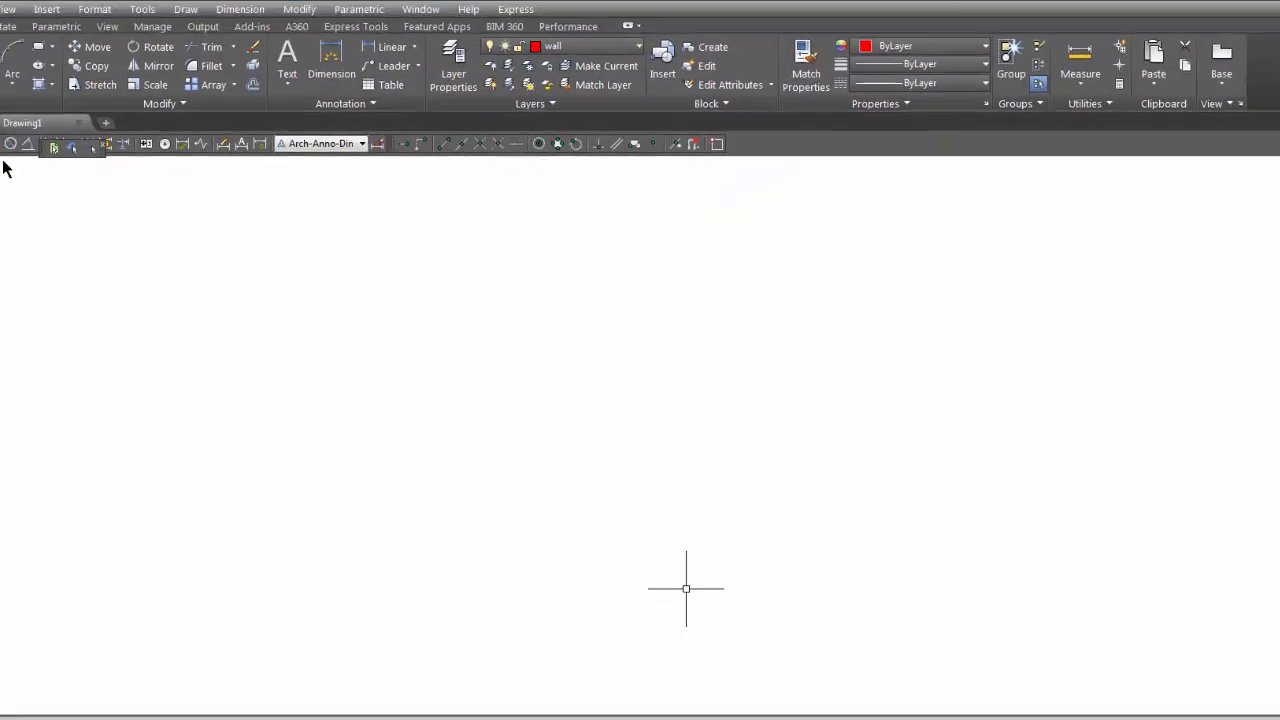